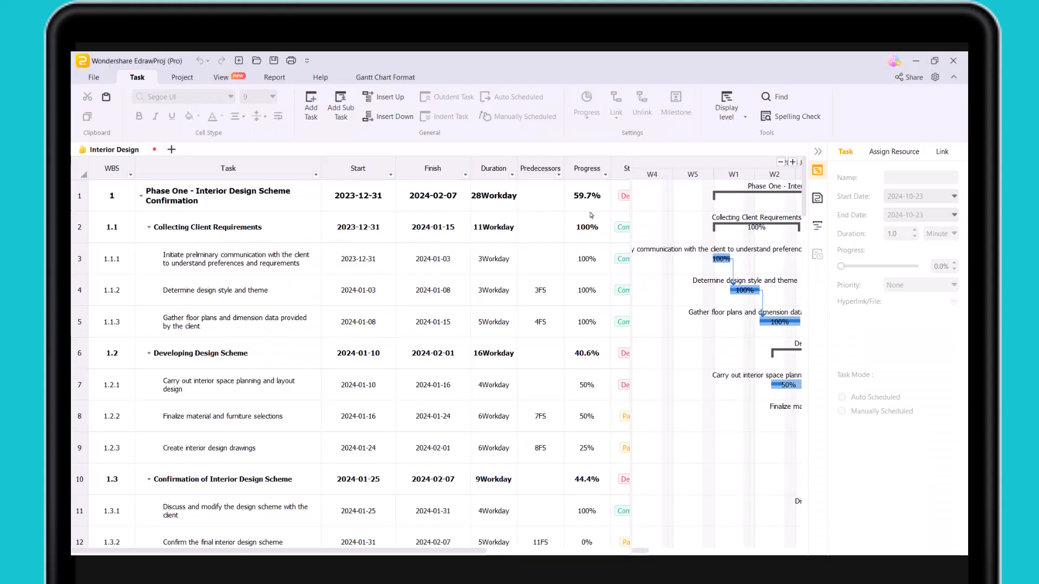
Browse the recommended template gallery, scrolling through each of the category tabs in turn
{"action": "left_click", "coordinate": [359, 168]}
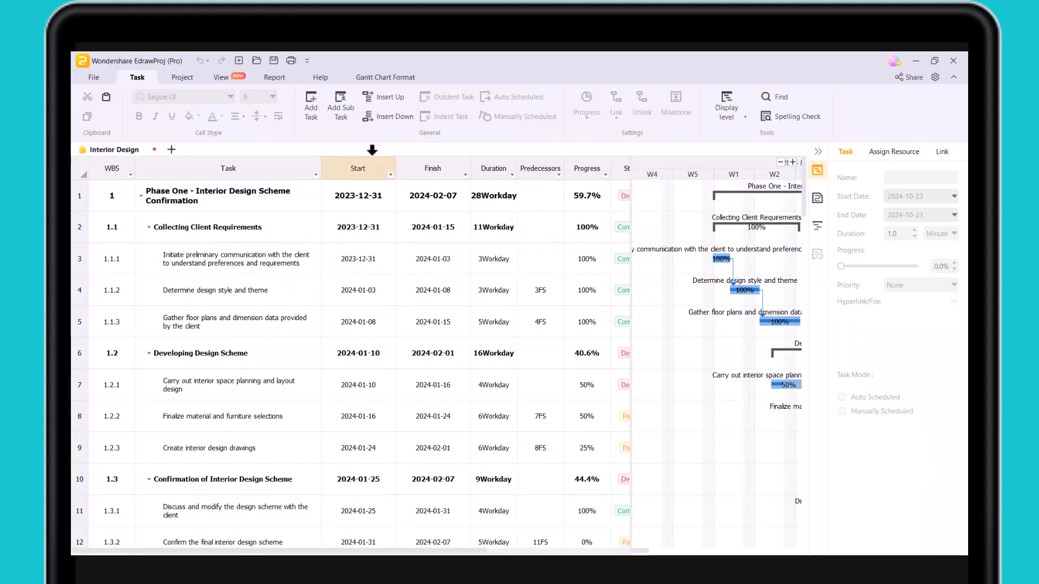
{"action": "scroll", "scroll_direction": "down", "scroll_amount": 3}
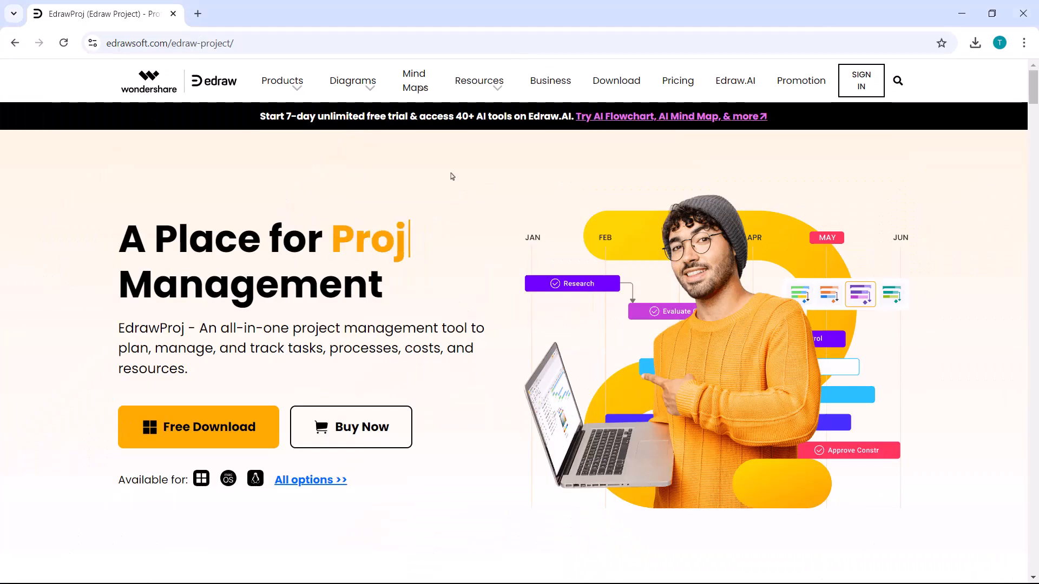
{"action": "scroll", "scroll_direction": "down", "scroll_amount": 3}
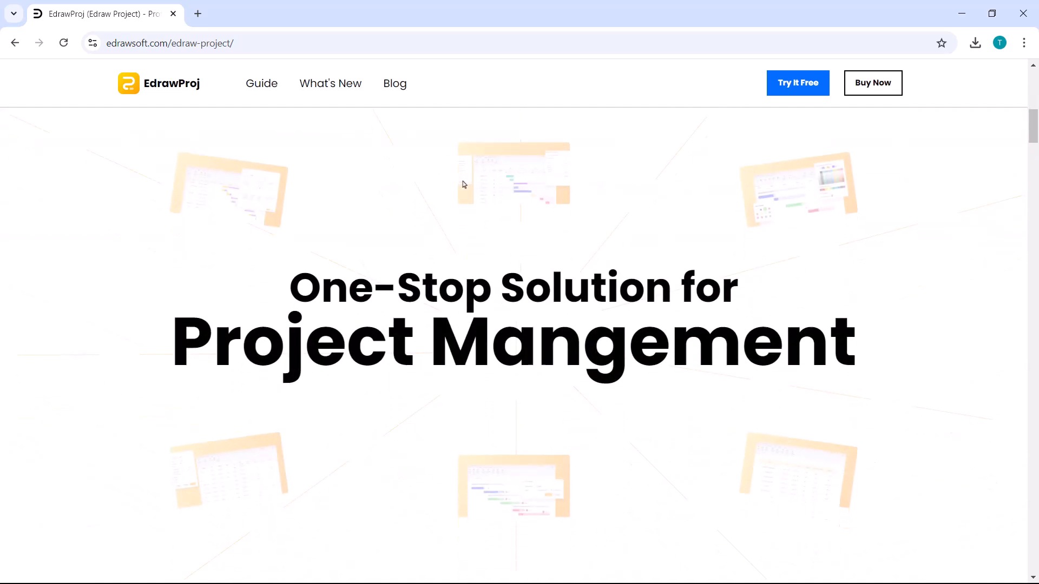
{"action": "scroll", "scroll_direction": "down", "scroll_amount": 3}
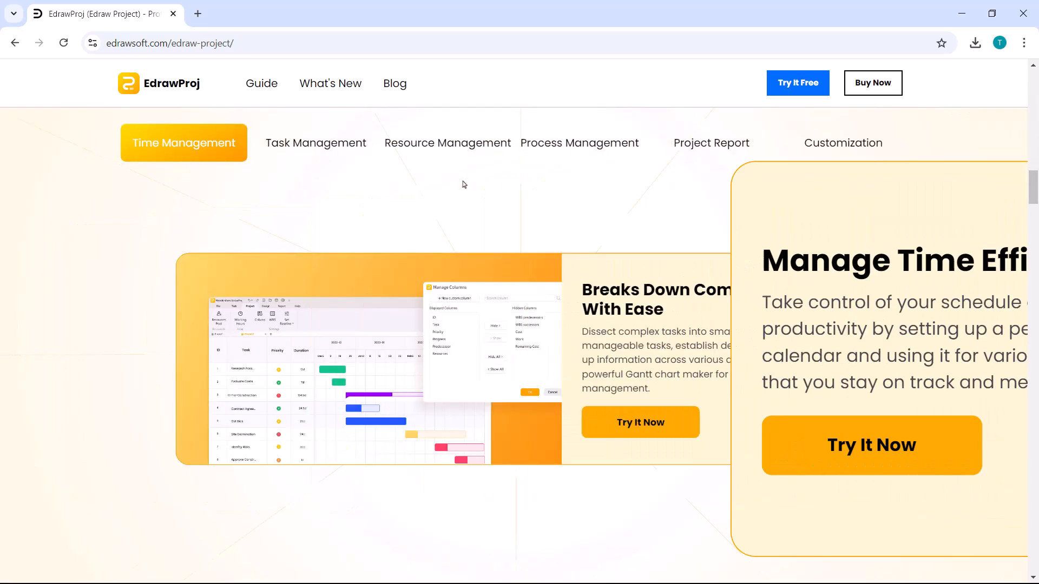
{"action": "left_click", "coordinate": [447, 143]}
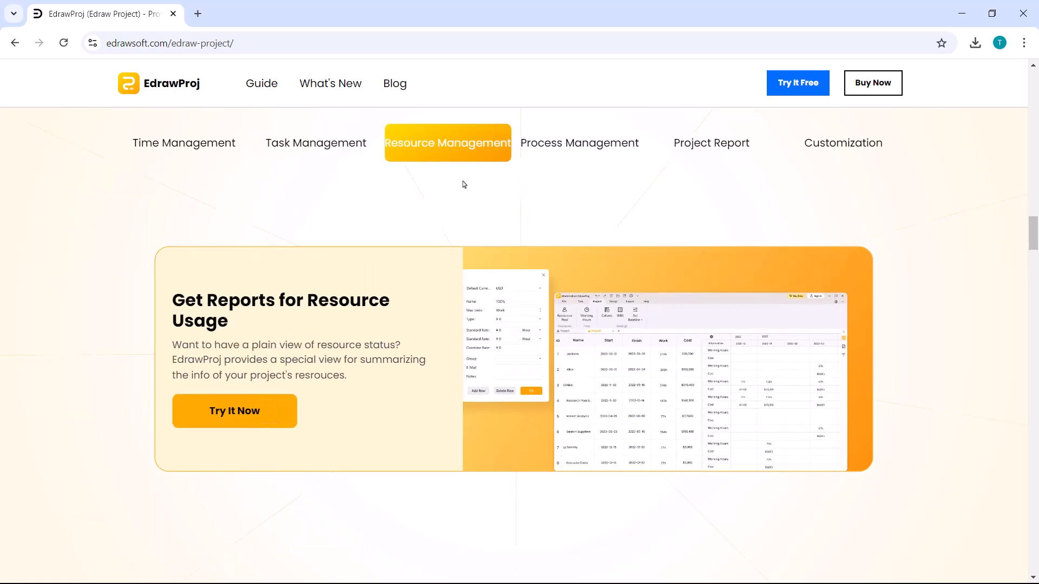
{"action": "left_click", "coordinate": [578, 143]}
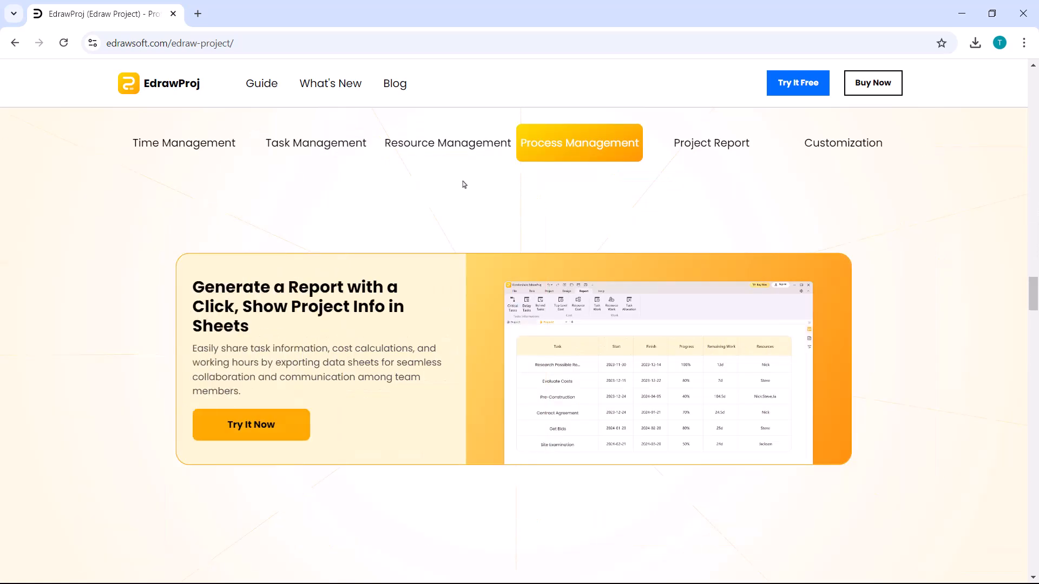
{"action": "left_click", "coordinate": [842, 143]}
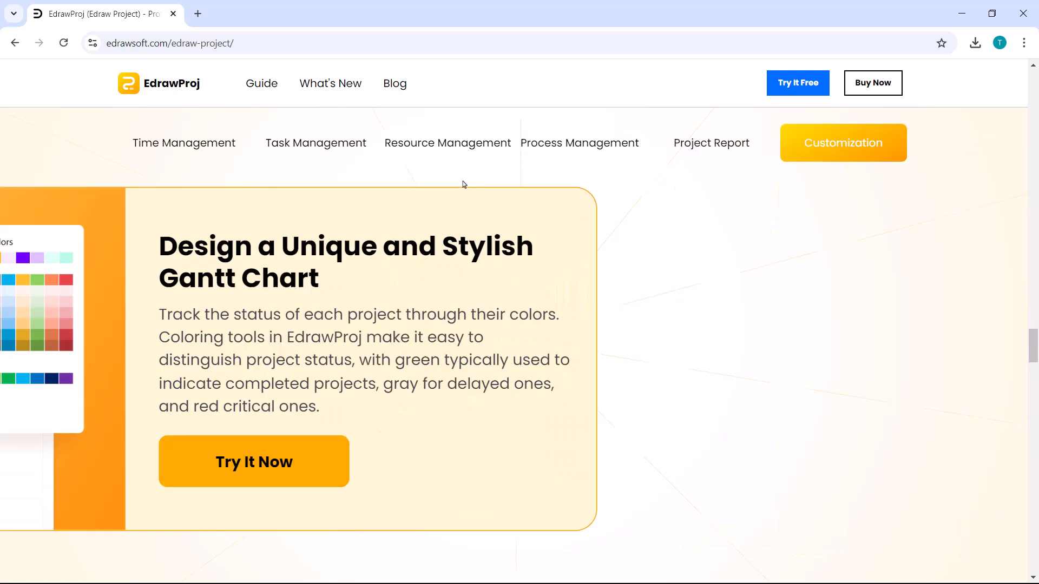
{"action": "scroll", "scroll_direction": "down", "scroll_amount": 3}
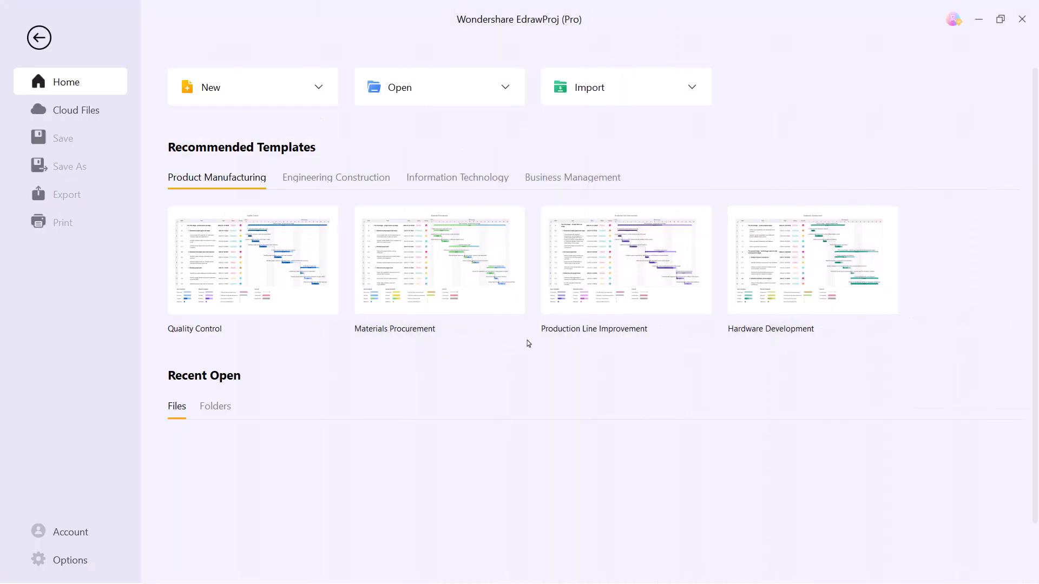
Check the New and Open file options on the Home screen, then close them
{"action": "left_click", "coordinate": [318, 87]}
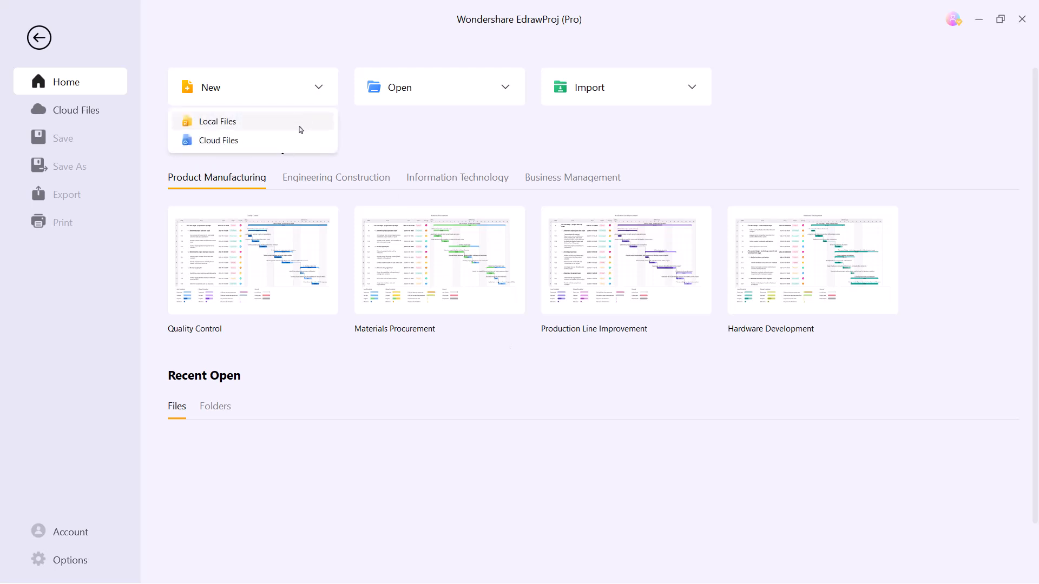
{"action": "left_click", "coordinate": [440, 87]}
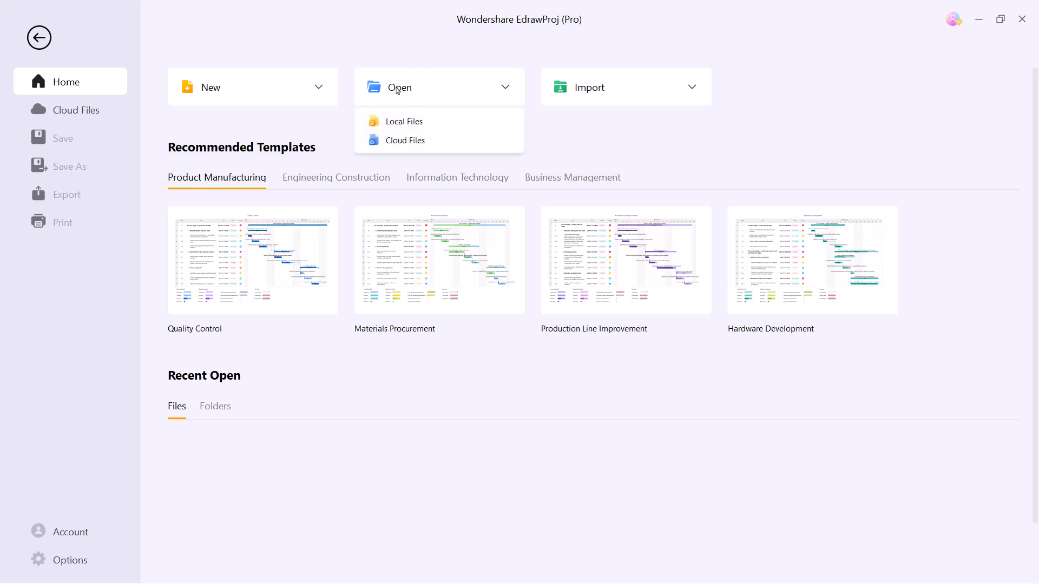
{"action": "left_click", "coordinate": [625, 87]}
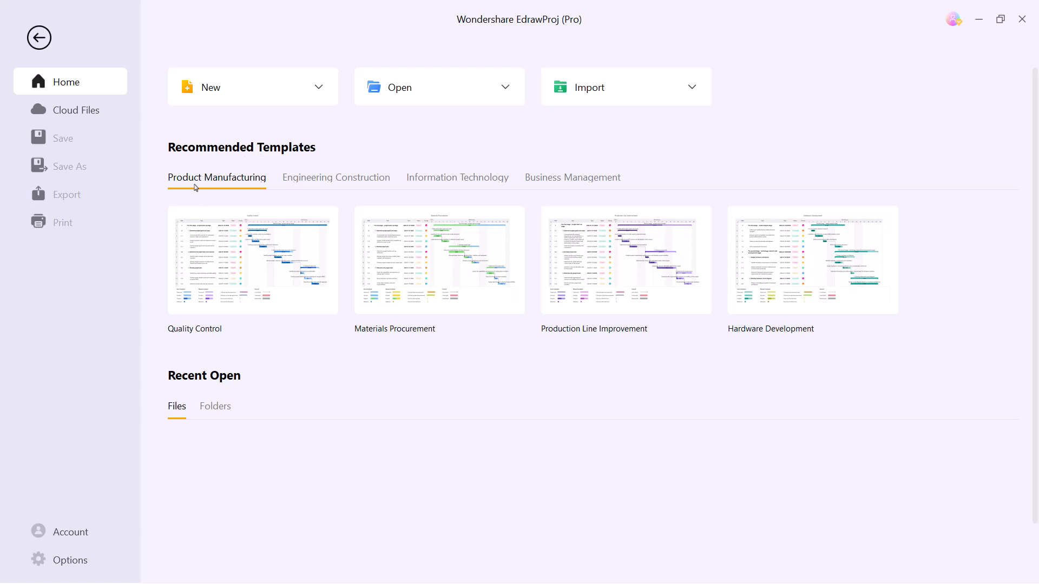
Cycle through Engineering Construction, Information Technology and Business Management templates, returning to Engineering Construction
{"action": "left_click", "coordinate": [336, 176]}
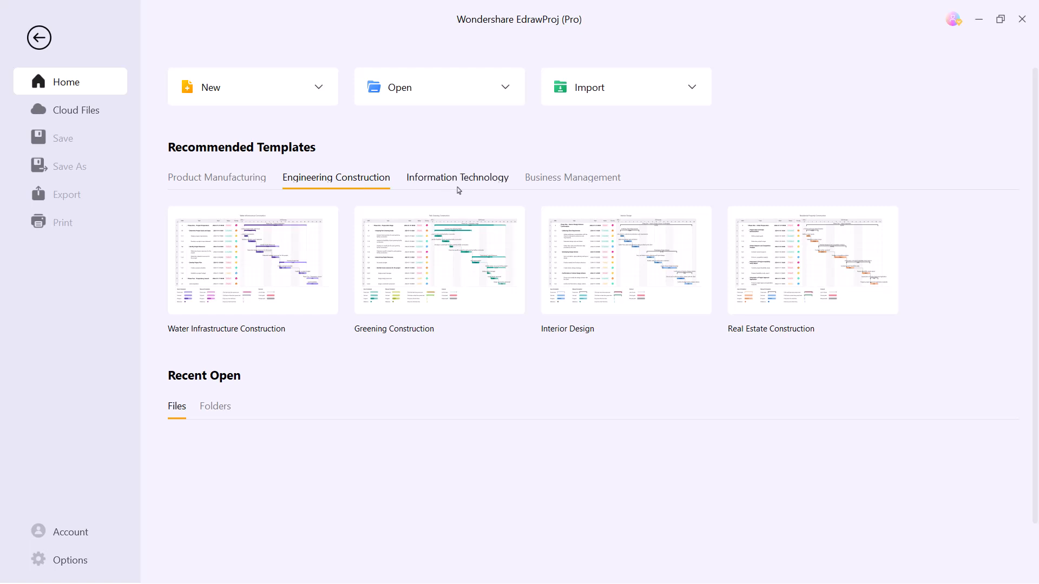
{"action": "left_click", "coordinate": [457, 177]}
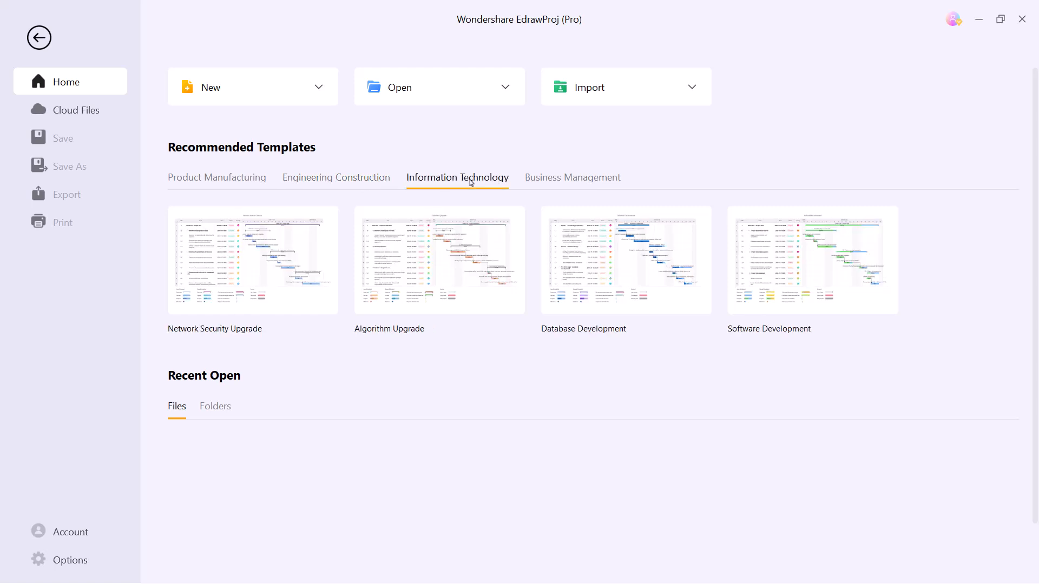
{"action": "left_click", "coordinate": [572, 177]}
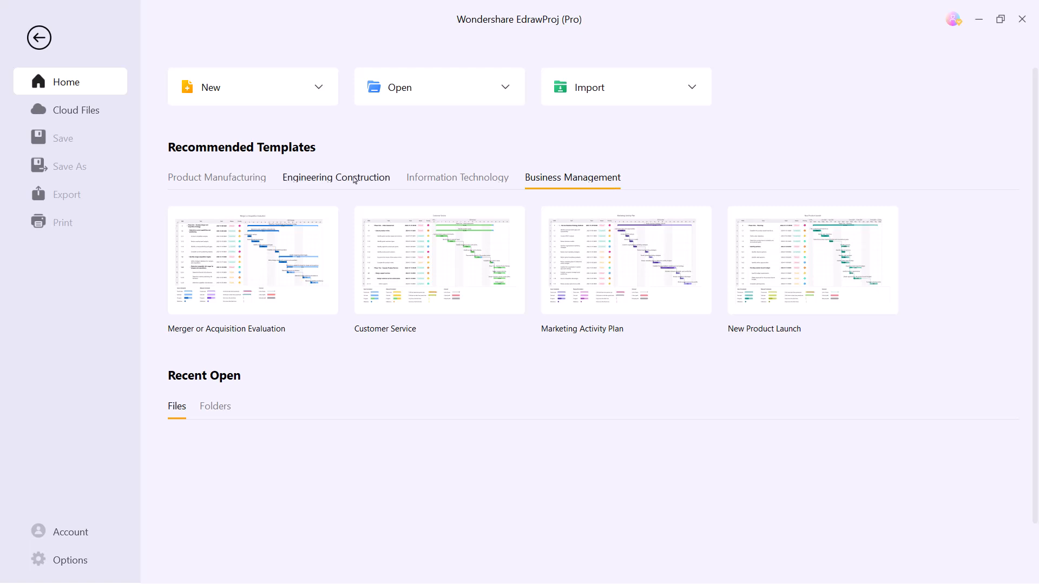
{"action": "left_click", "coordinate": [335, 177]}
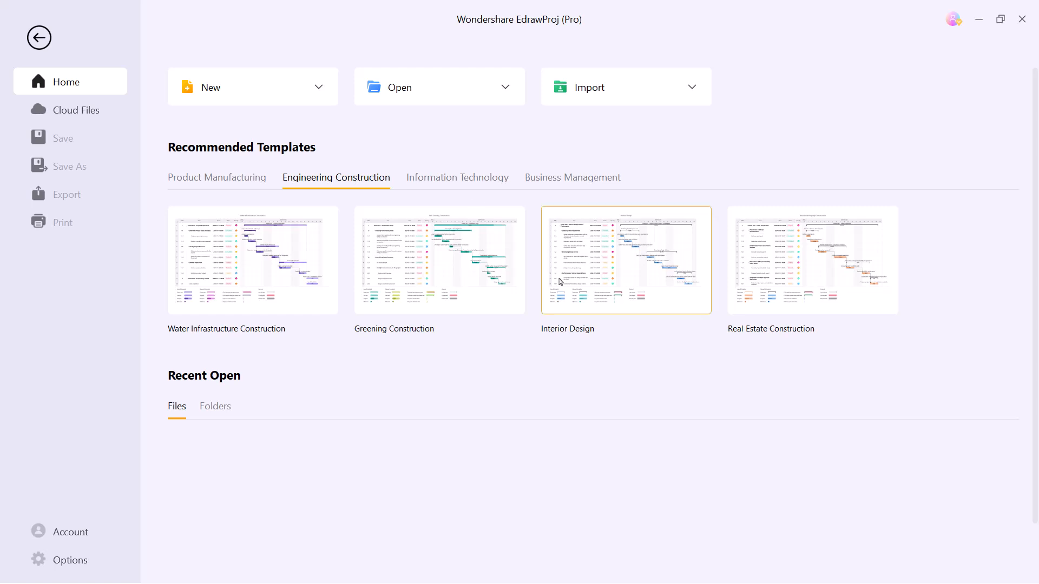
Open Interior Design as a Gantt project and widen the chart beside the task table
{"action": "double_click", "coordinate": [624, 261]}
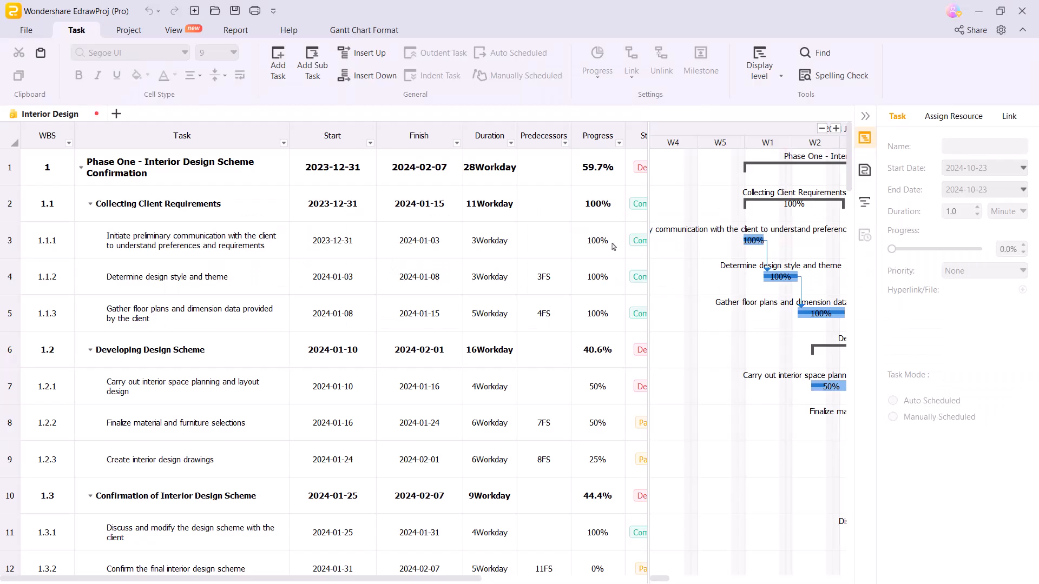
{"action": "mouse_move", "coordinate": [337, 347]}
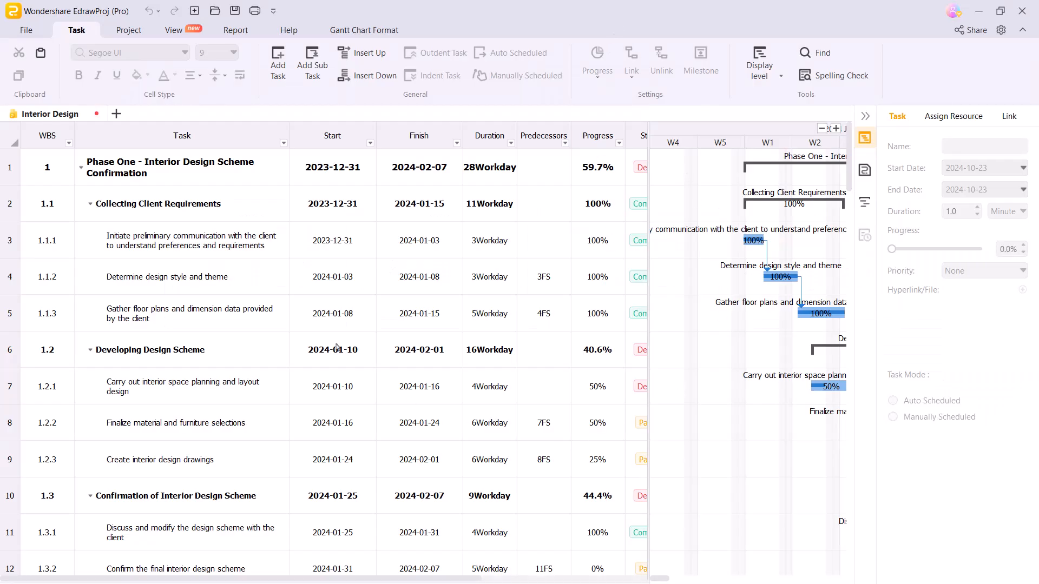
{"action": "scroll", "scroll_direction": "down", "scroll_amount": 3}
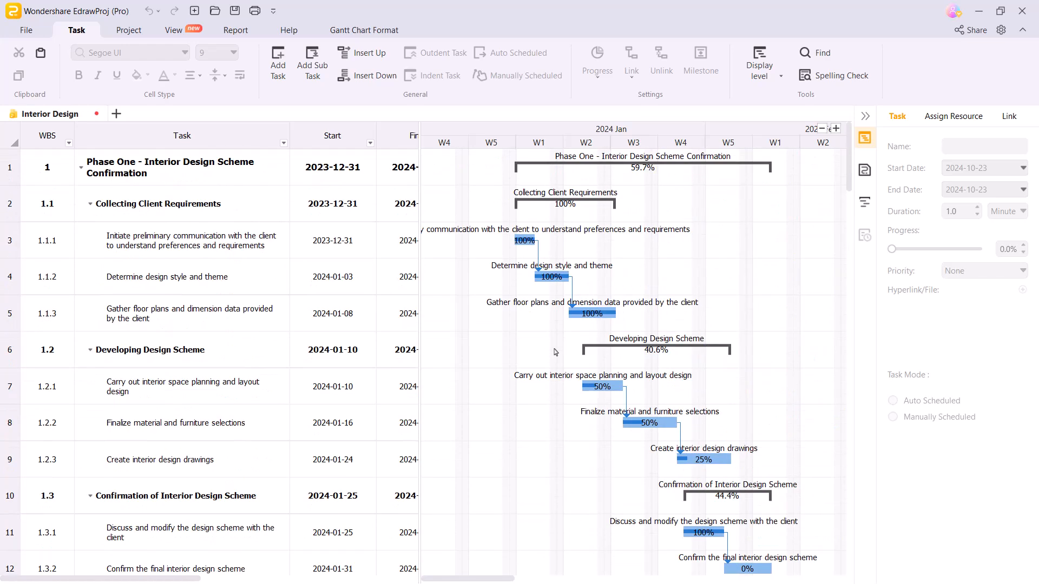
{"action": "mouse_move", "coordinate": [422, 327]}
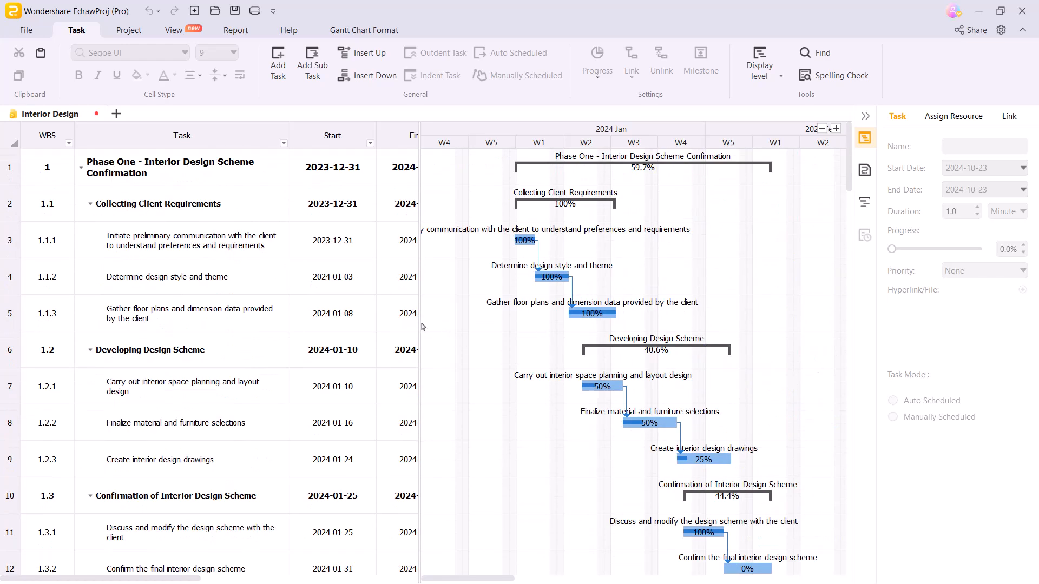
{"action": "left_click", "coordinate": [284, 136]}
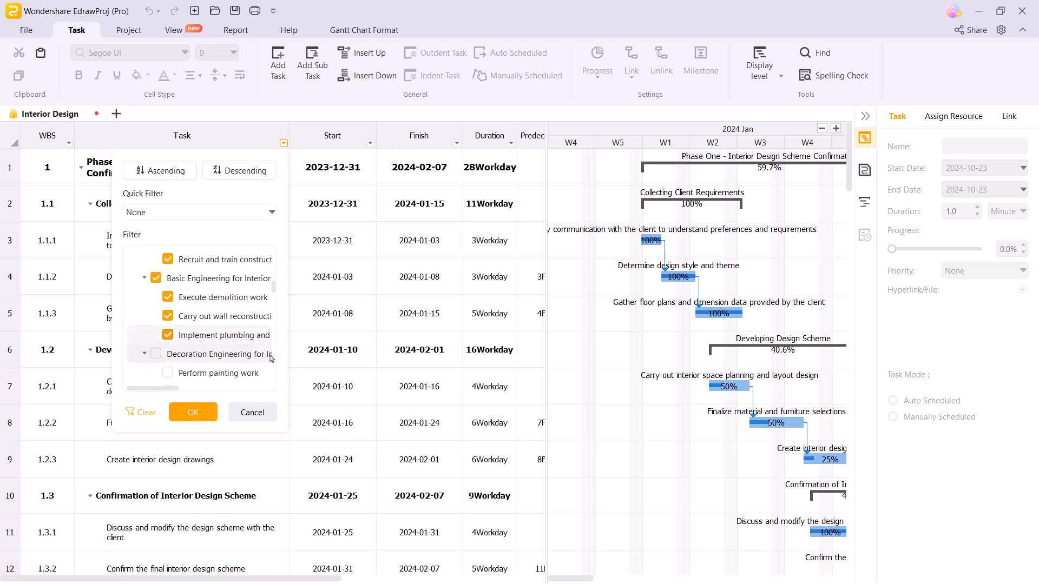
Apply the Task column filter hiding unticked tasks and select Collecting Client Requirements
{"action": "left_click", "coordinate": [193, 412]}
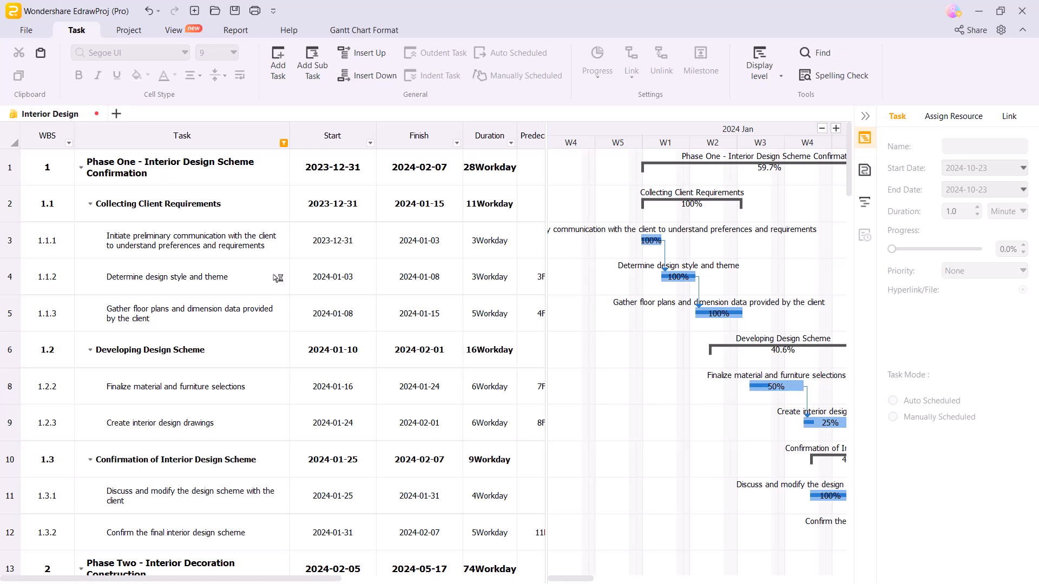
{"action": "left_click", "coordinate": [370, 143]}
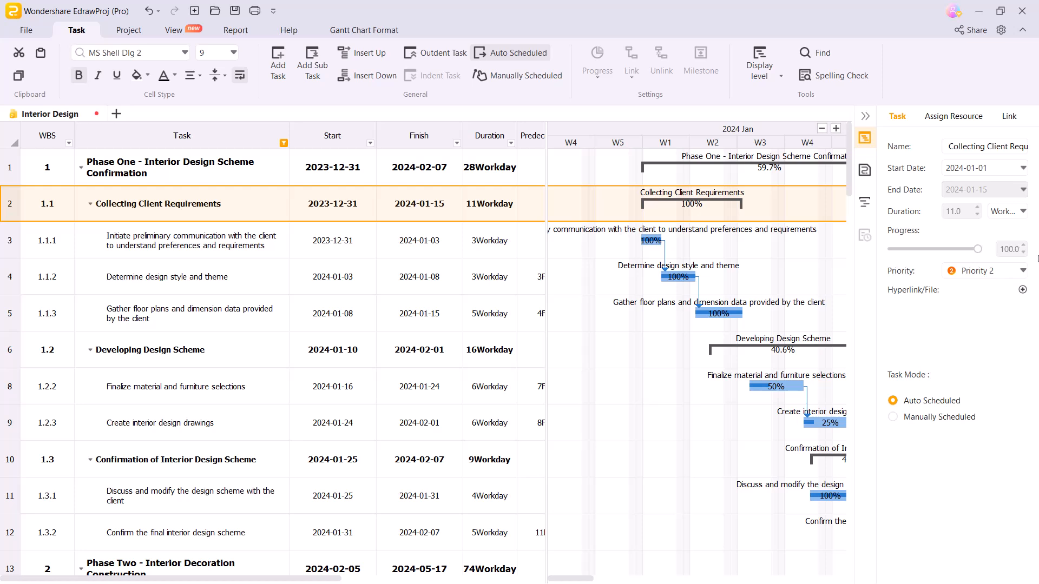
{"action": "mouse_move", "coordinate": [931, 139]}
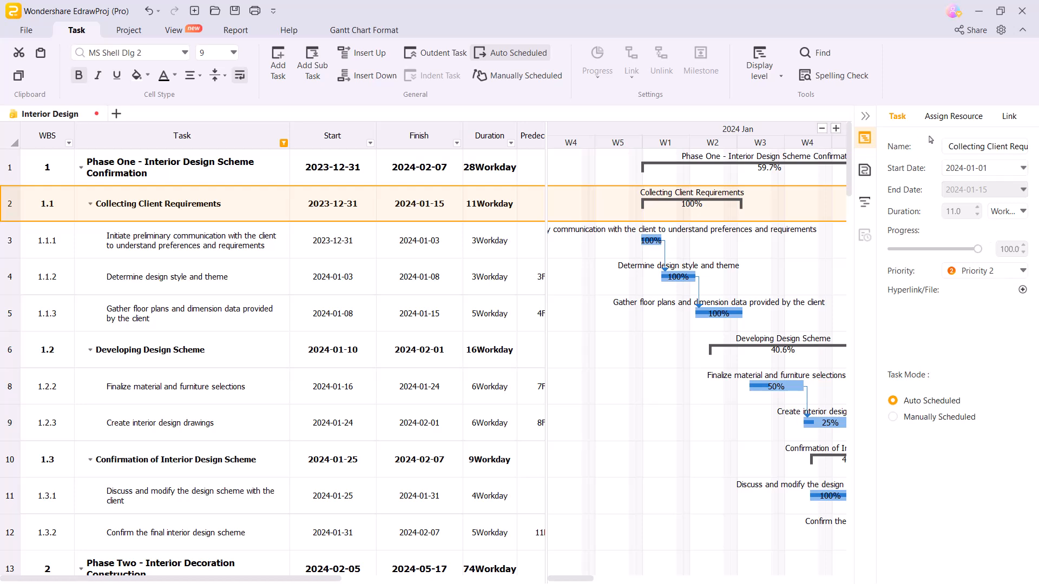
Review the task's name and attachment fields, then switch its Task Mode to Auto Scheduled
{"action": "left_click", "coordinate": [985, 147]}
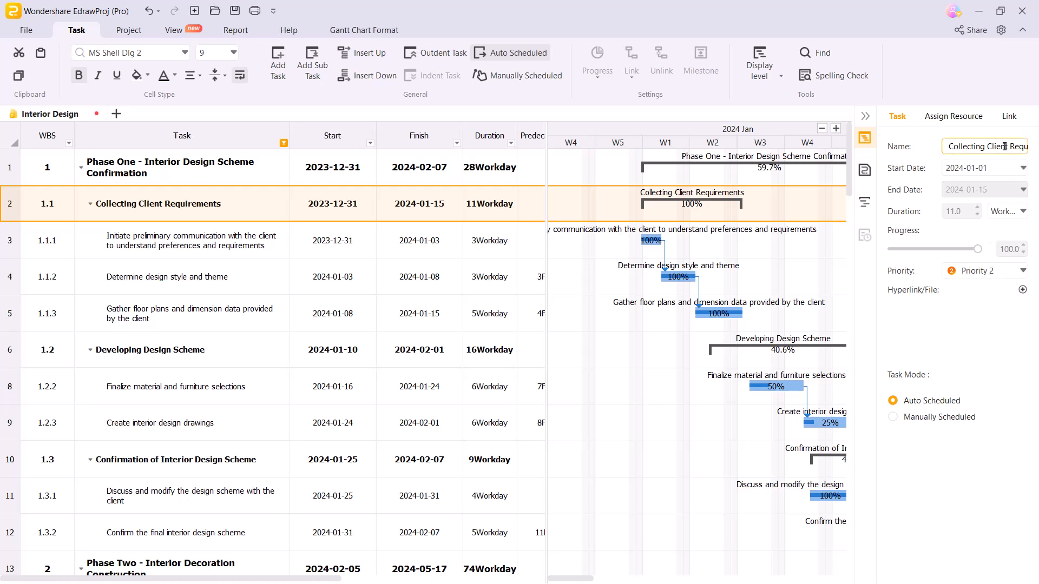
{"action": "double_click", "coordinate": [967, 147]}
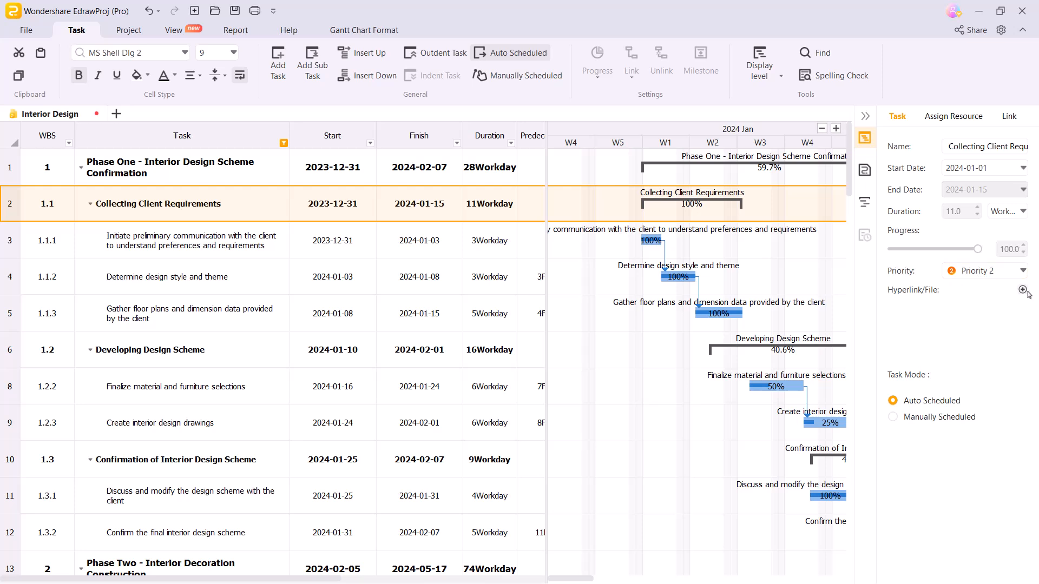
{"action": "left_click", "coordinate": [1022, 291]}
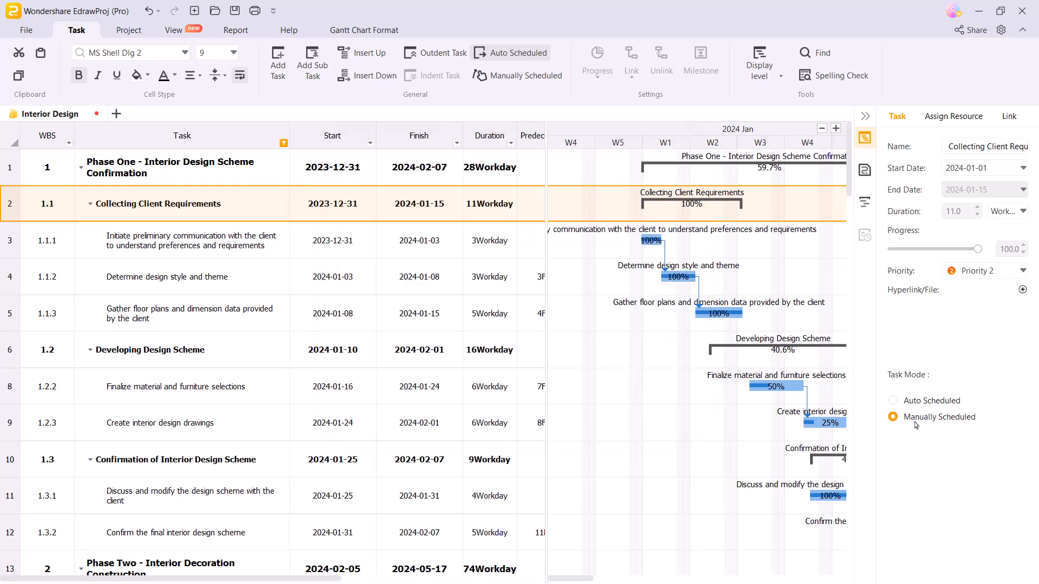
{"action": "left_click", "coordinate": [893, 326]}
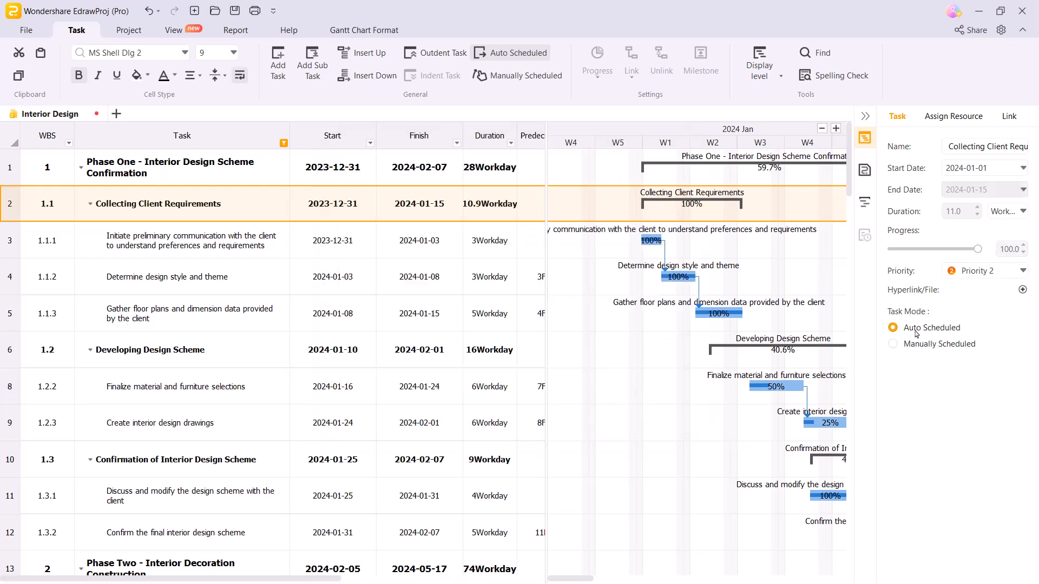
{"action": "left_click", "coordinate": [893, 344]}
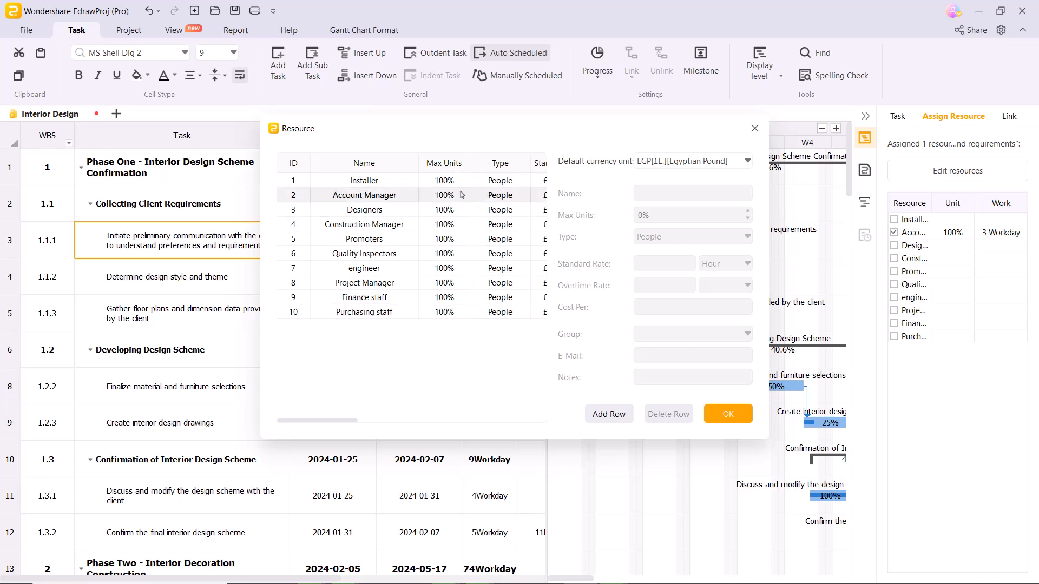
Inspect the Account Manager resource's standard rate and cost per use
{"action": "left_click", "coordinate": [364, 195]}
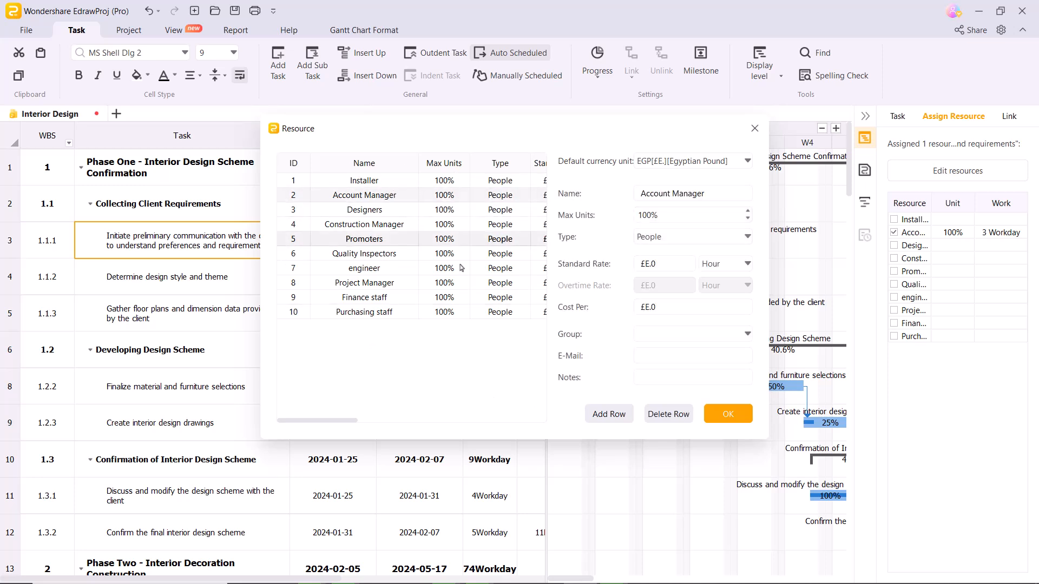
{"action": "left_click", "coordinate": [662, 263]}
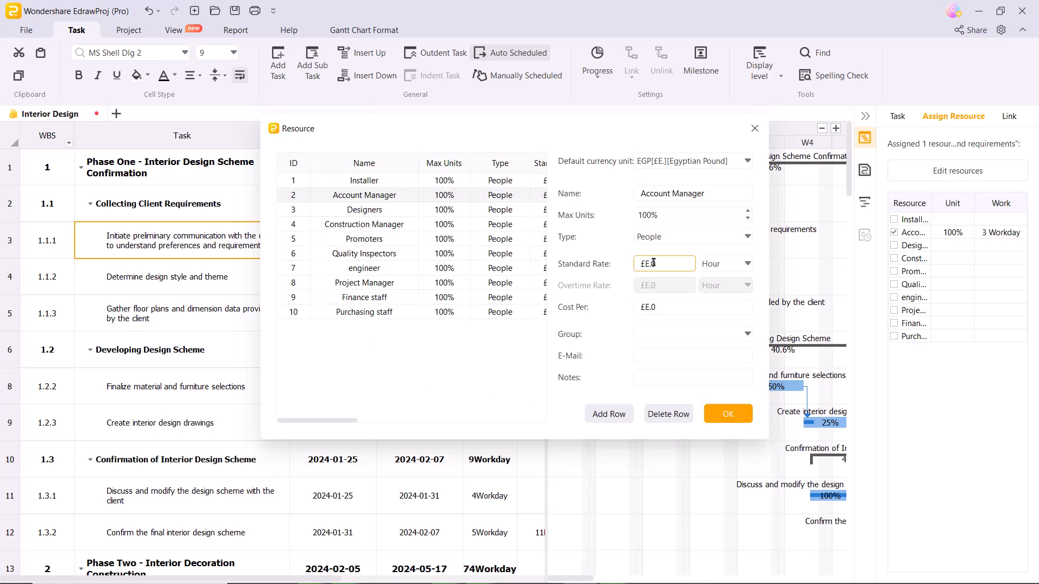
{"action": "left_click", "coordinate": [690, 307]}
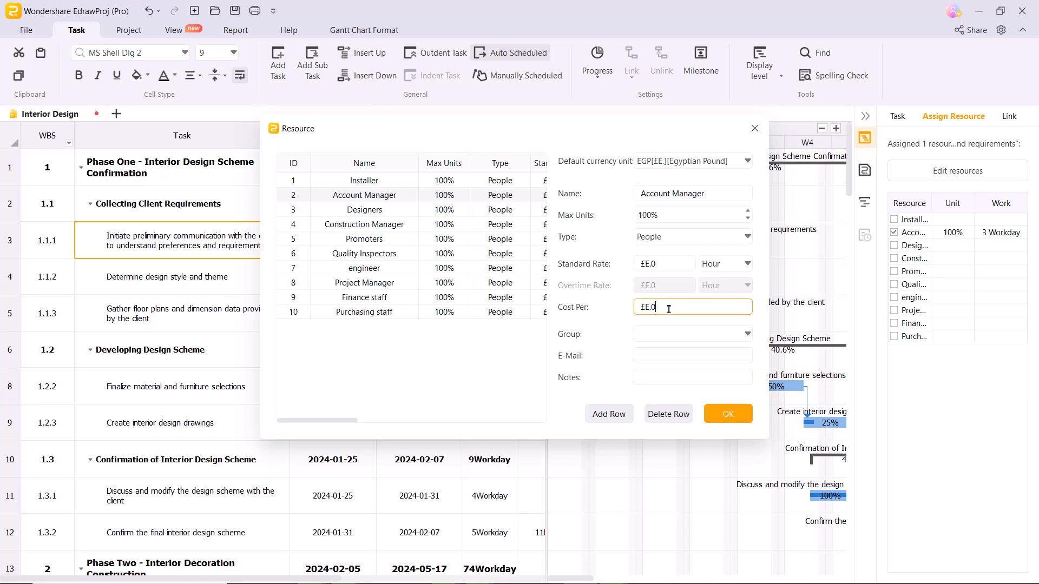
{"action": "mouse_move", "coordinate": [664, 347]}
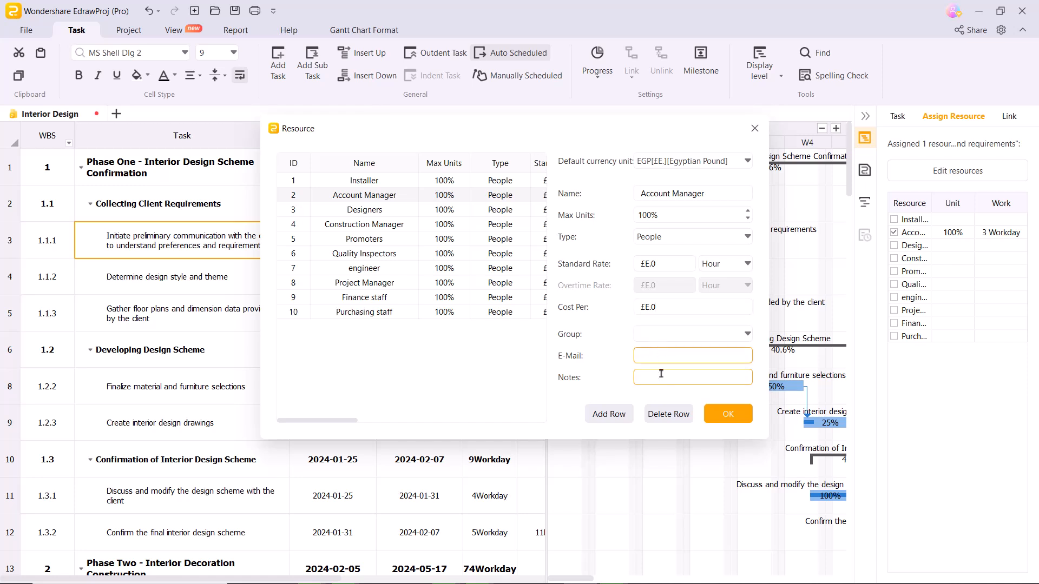
Delete the Finance staff resource, add a new resource14 row and confirm the resource list
{"action": "left_click", "coordinate": [363, 297]}
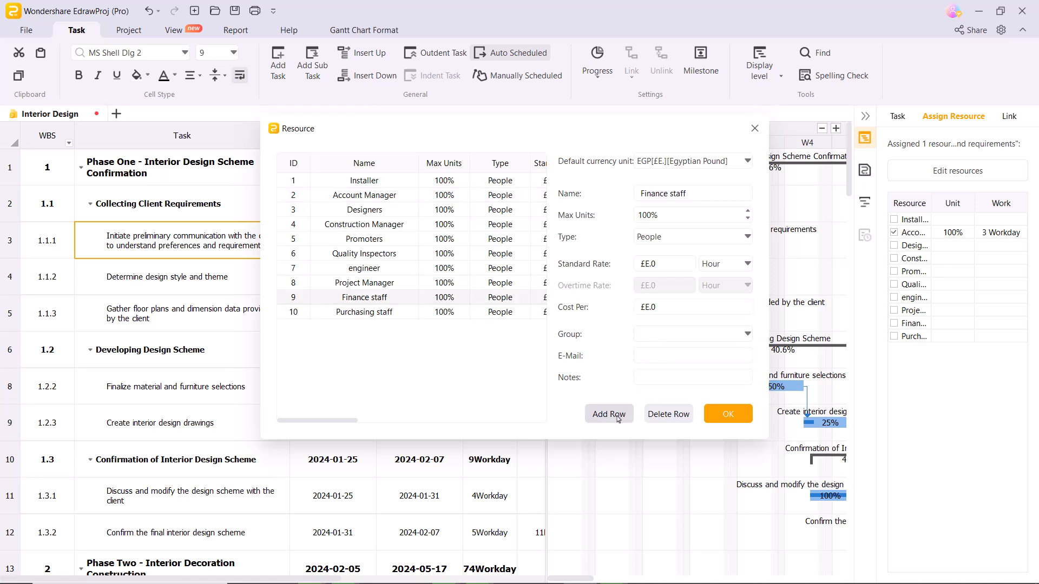
{"action": "left_click", "coordinate": [668, 413]}
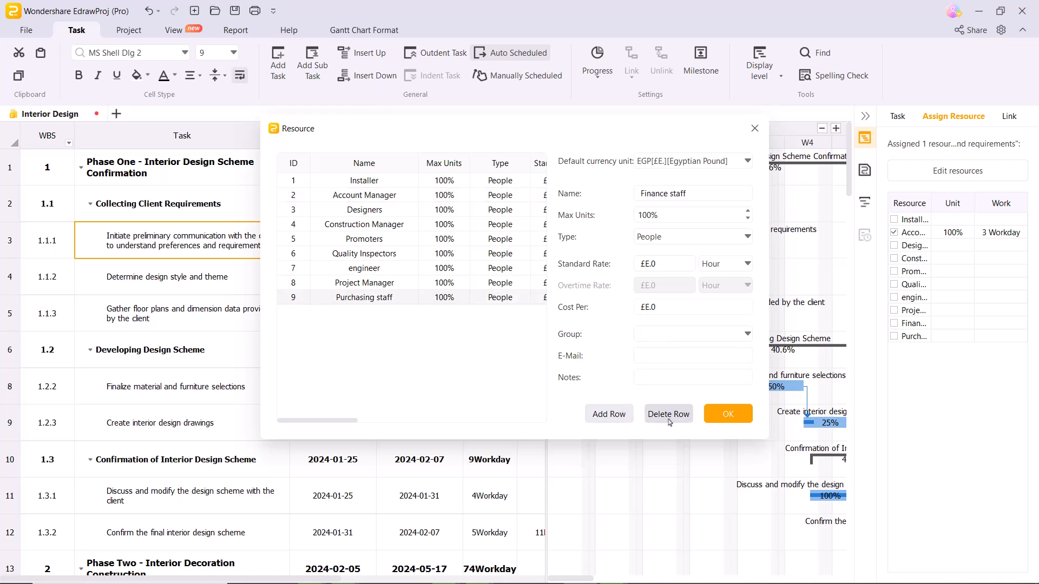
{"action": "left_click", "coordinate": [608, 414]}
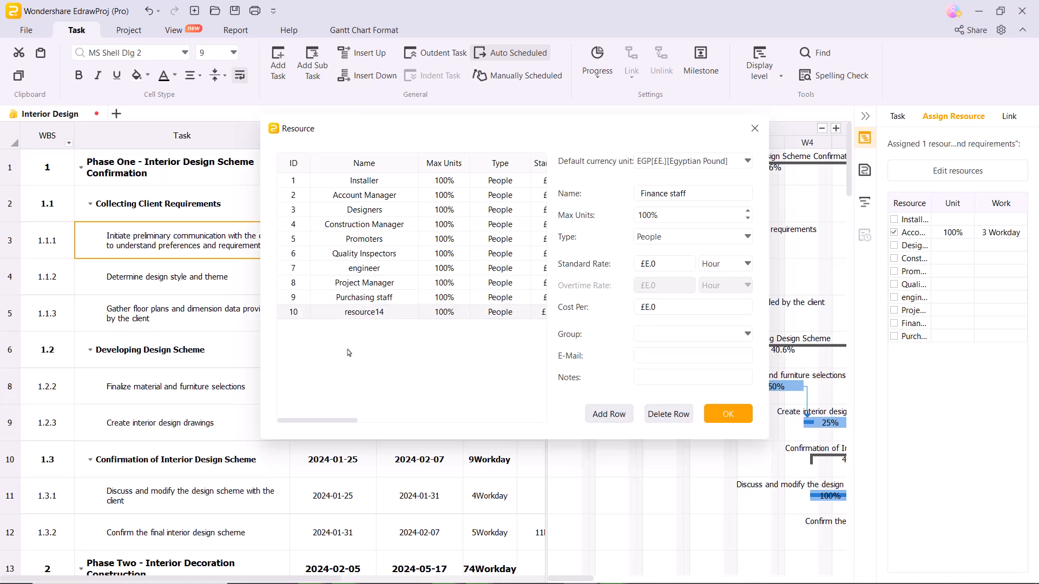
{"action": "left_click", "coordinate": [728, 414]}
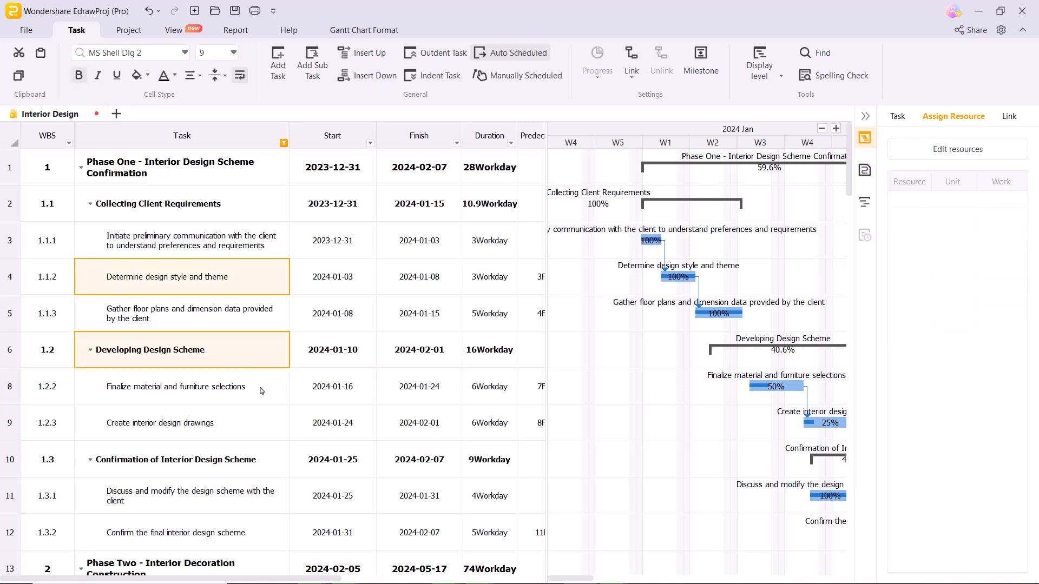
{"action": "left_click", "coordinate": [629, 62]}
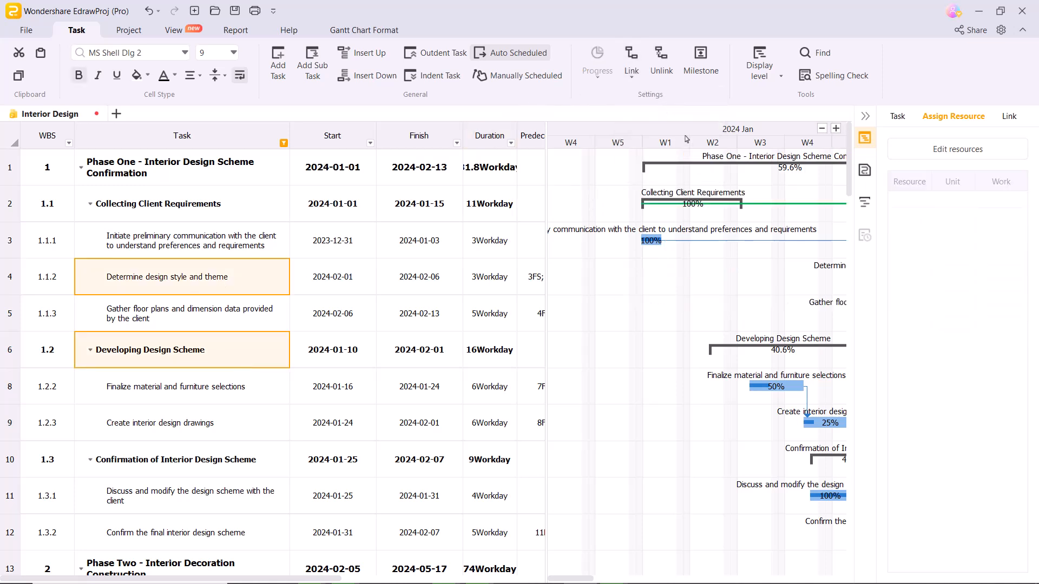
Show the Link pane for Determine design style and theme and list its candidate predecessor tasks
{"action": "left_click", "coordinate": [1008, 116]}
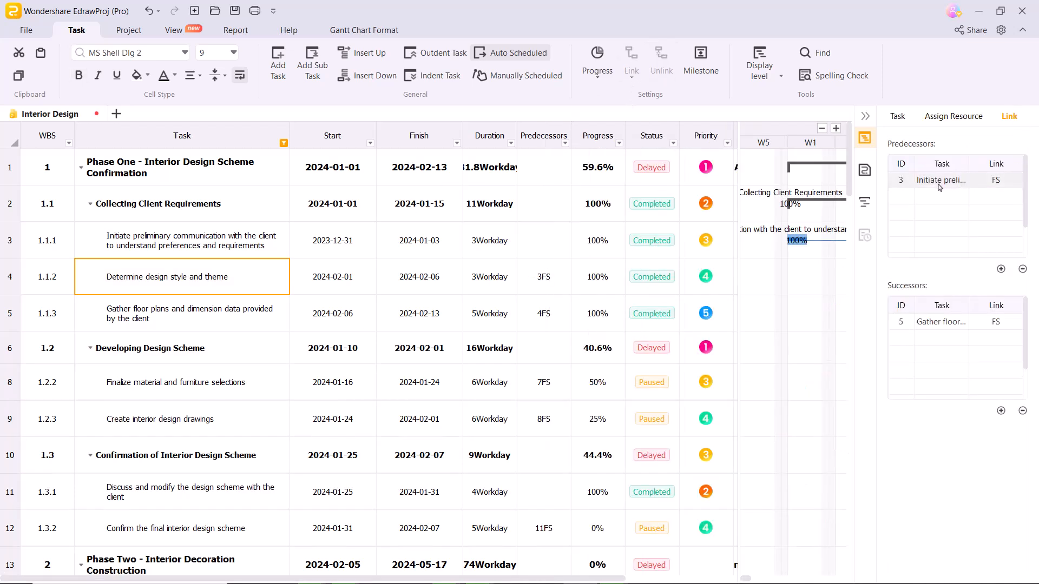
{"action": "left_click", "coordinate": [939, 179]}
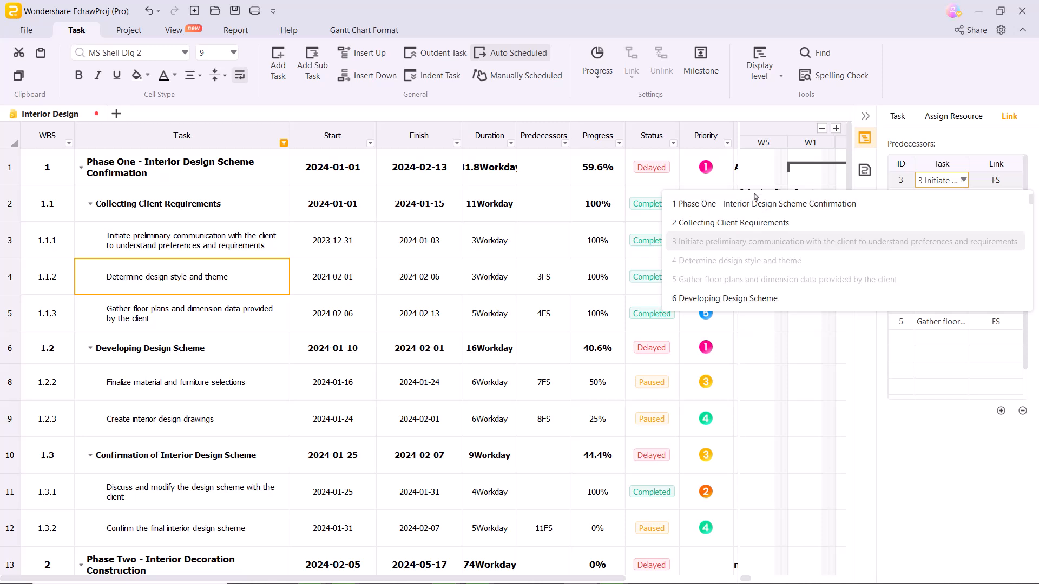
{"action": "mouse_move", "coordinate": [734, 308]}
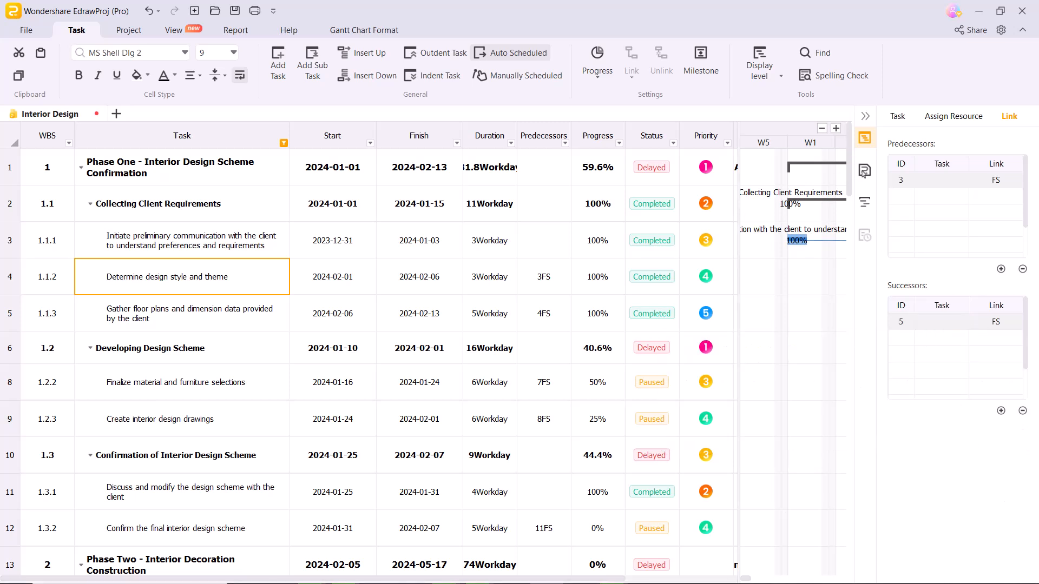
Show the project information and open the Standard calendar's Working Hours settings
{"action": "left_click", "coordinate": [865, 169]}
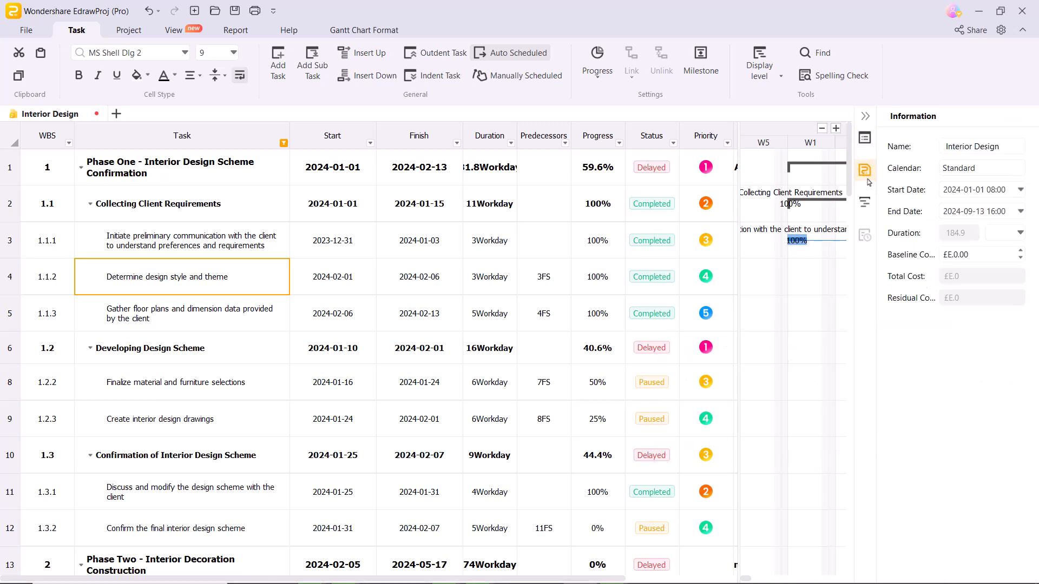
{"action": "left_click", "coordinate": [981, 146]}
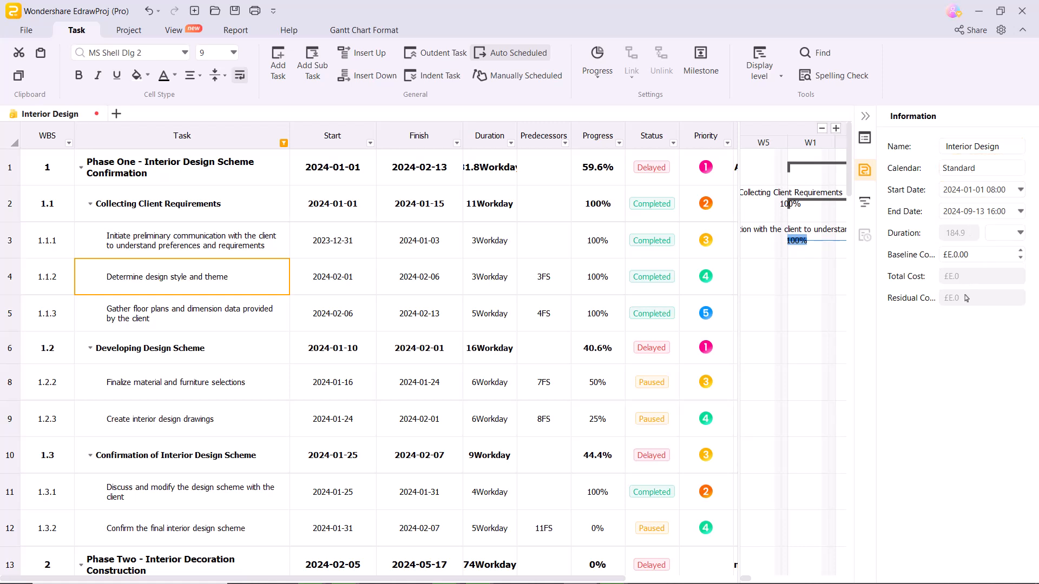
{"action": "left_click", "coordinate": [982, 146]}
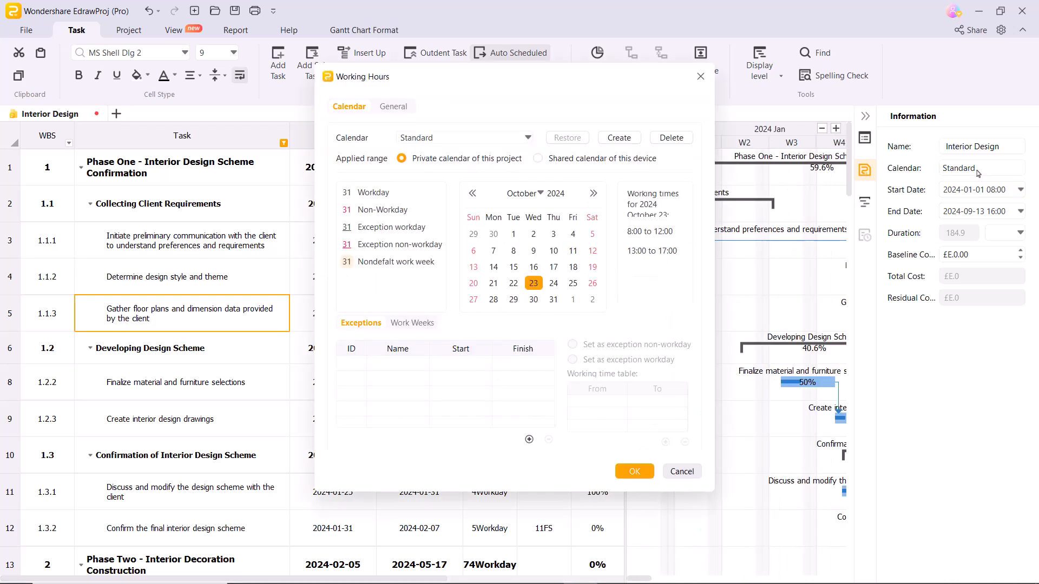
{"action": "mouse_move", "coordinate": [426, 226]}
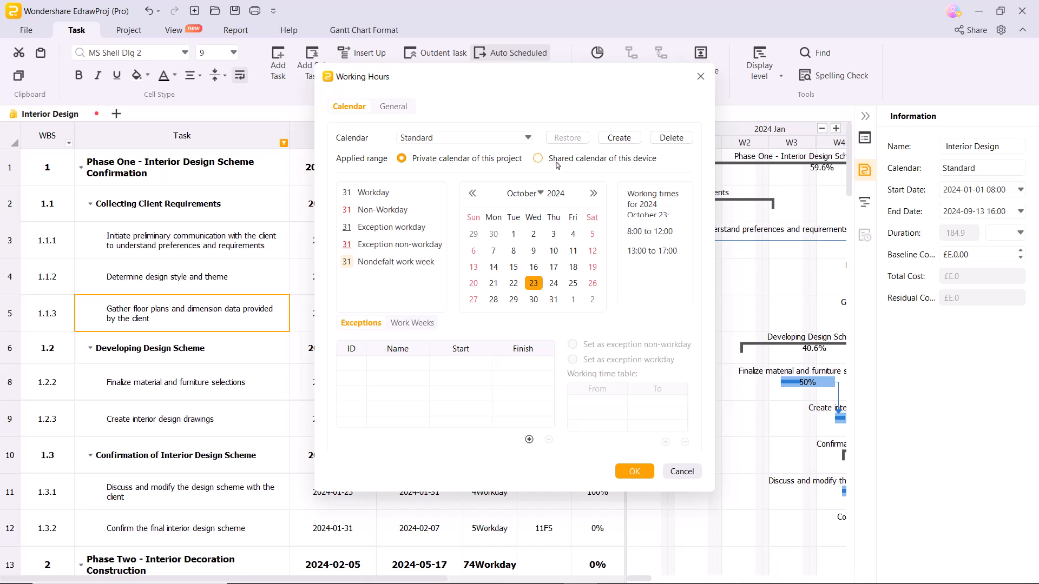
Make the Standard calendar a shared calendar of this device and close Working Hours
{"action": "left_click", "coordinate": [538, 158]}
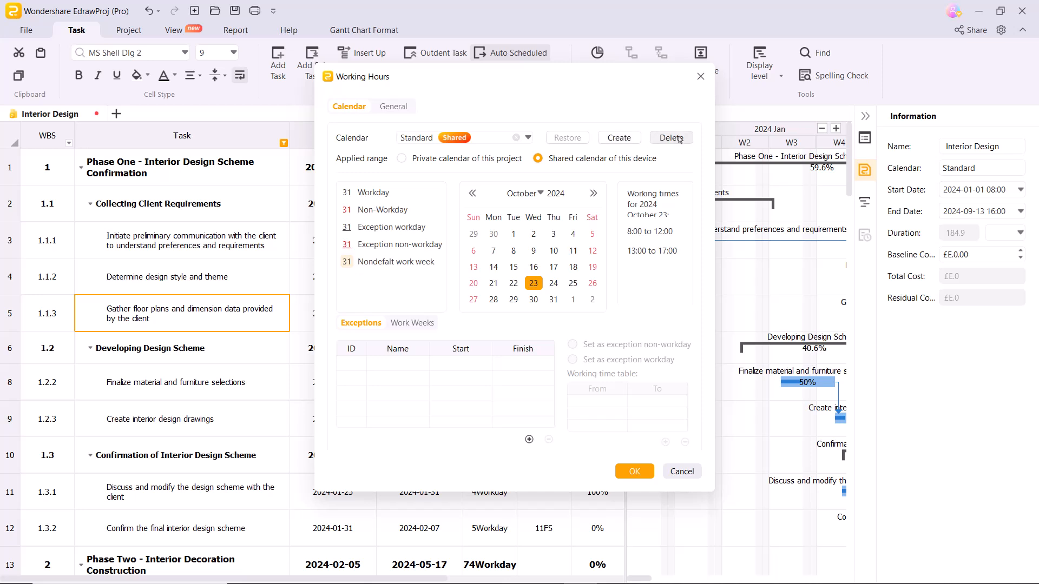
{"action": "left_click", "coordinate": [411, 324]}
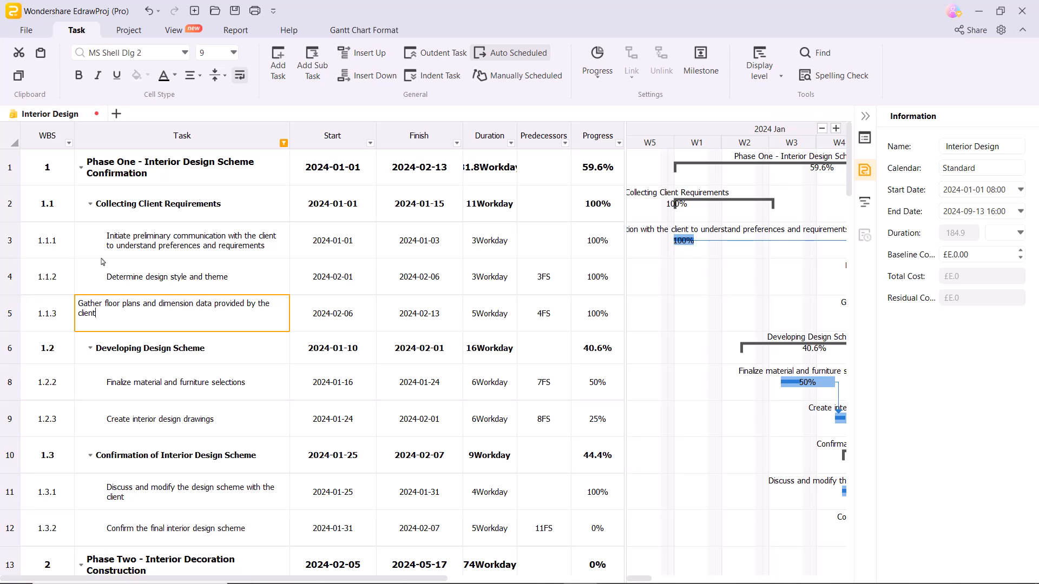
Format the Gather floor plans and dimension data task name in italic Montserrat Black
{"action": "left_click", "coordinate": [126, 52]}
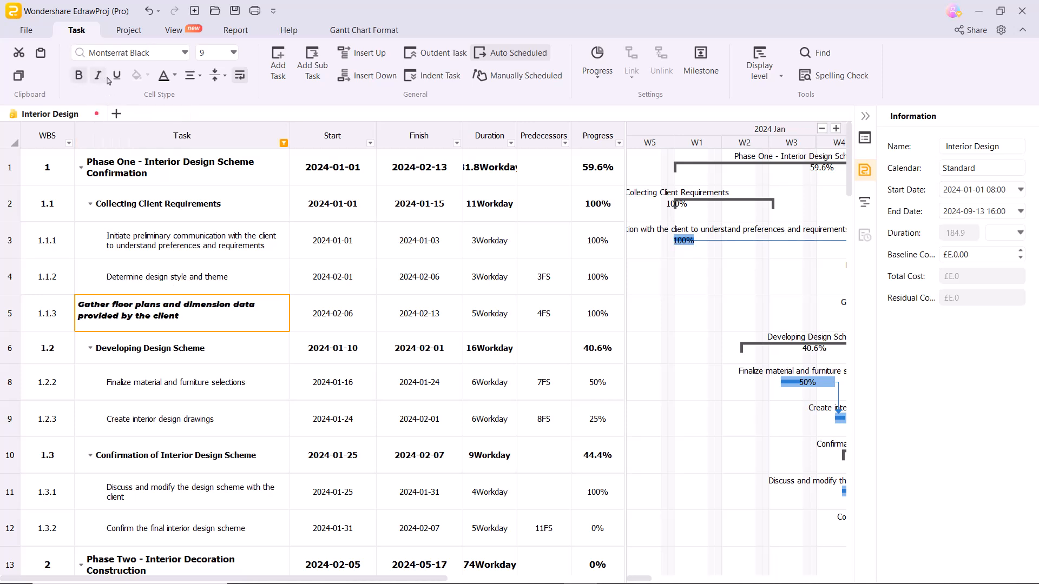
{"action": "mouse_move", "coordinate": [117, 75]}
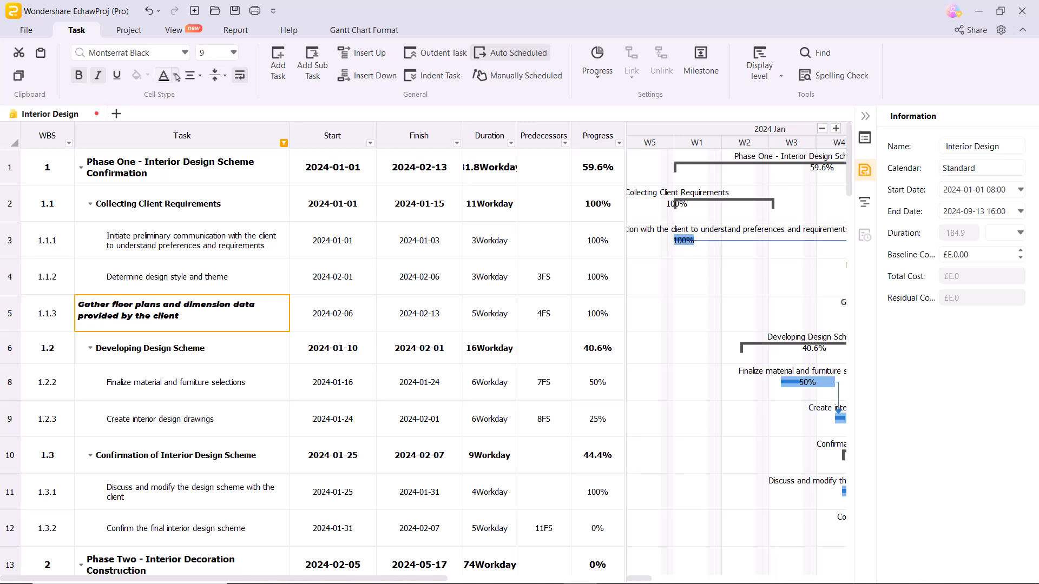
{"action": "left_click", "coordinate": [163, 74]}
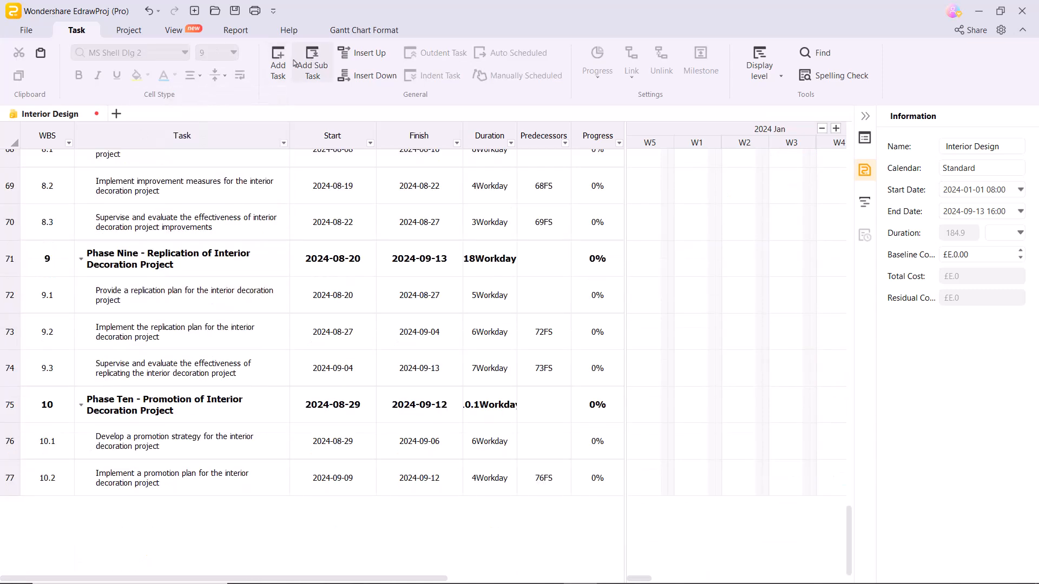
Add a new Task80 subtask typed 'Complet' and begin renaming it
{"action": "left_click", "coordinate": [277, 63]}
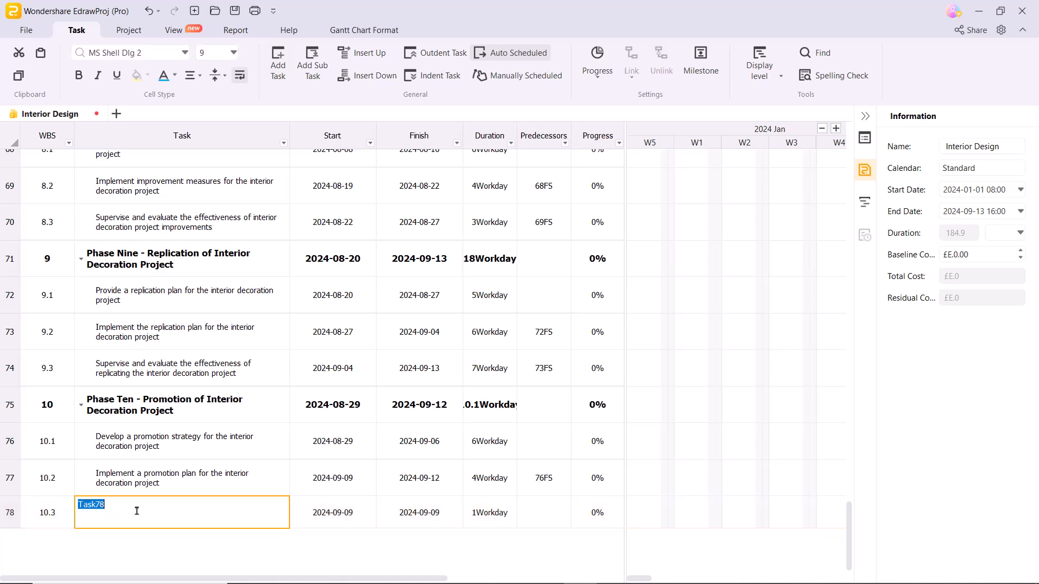
{"action": "type", "text": "Completion"}
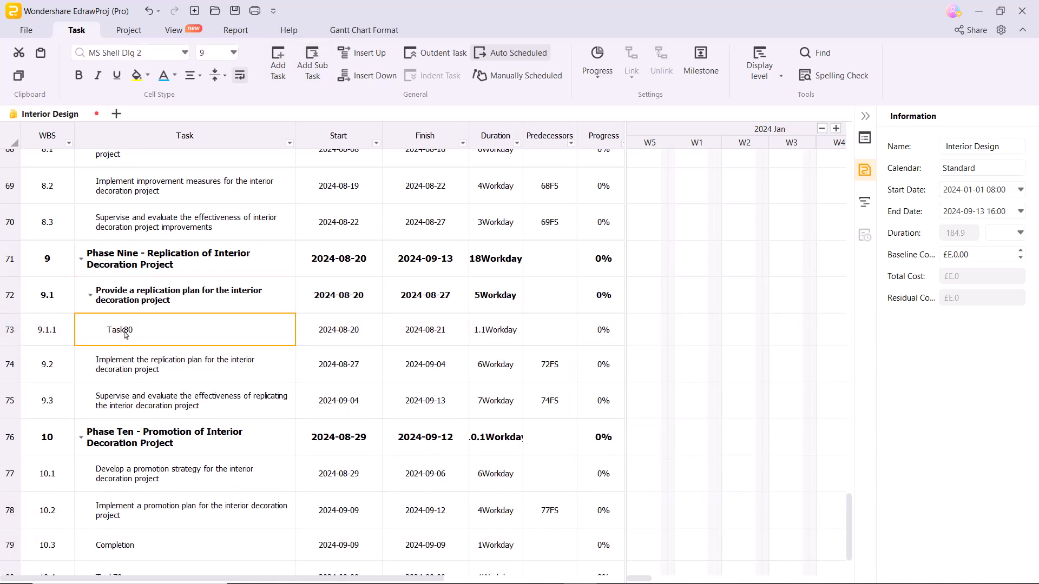
{"action": "double_click", "coordinate": [118, 329]}
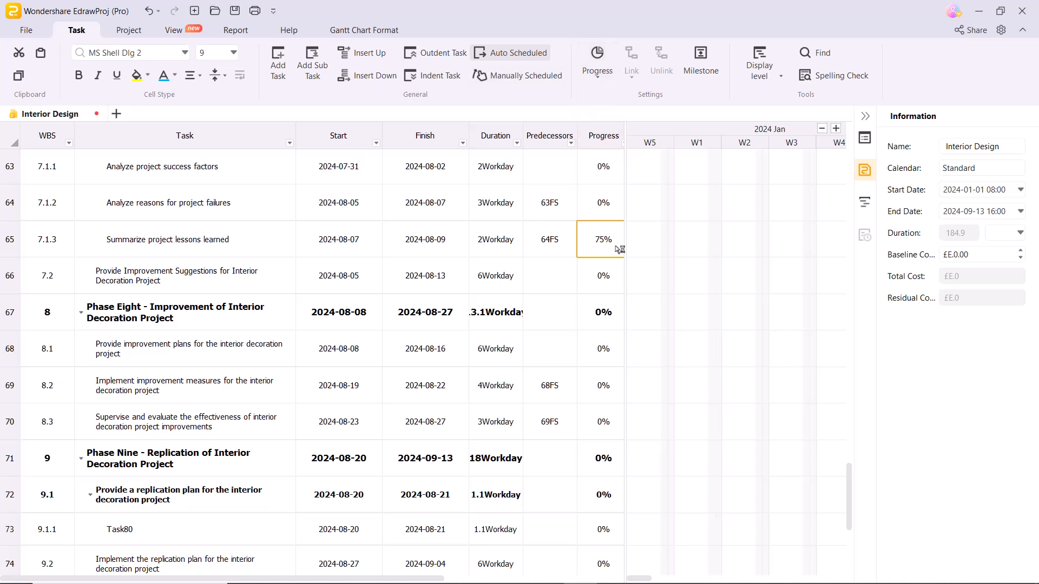
Scroll back to the top and widen the Gantt chart so full task names and percentages show
{"action": "scroll", "scroll_direction": "up", "scroll_amount": 3}
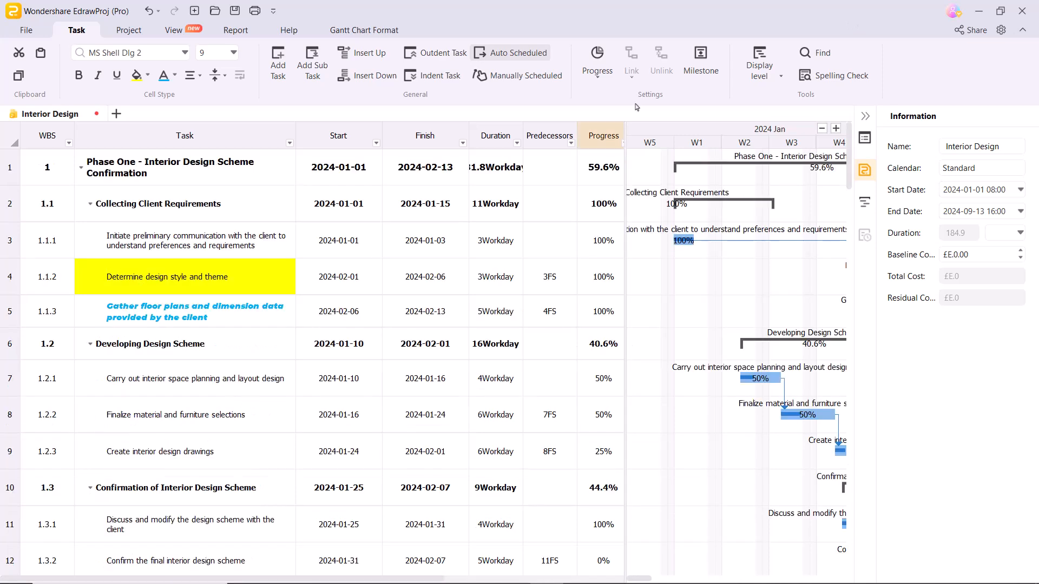
{"action": "left_click", "coordinate": [759, 63]}
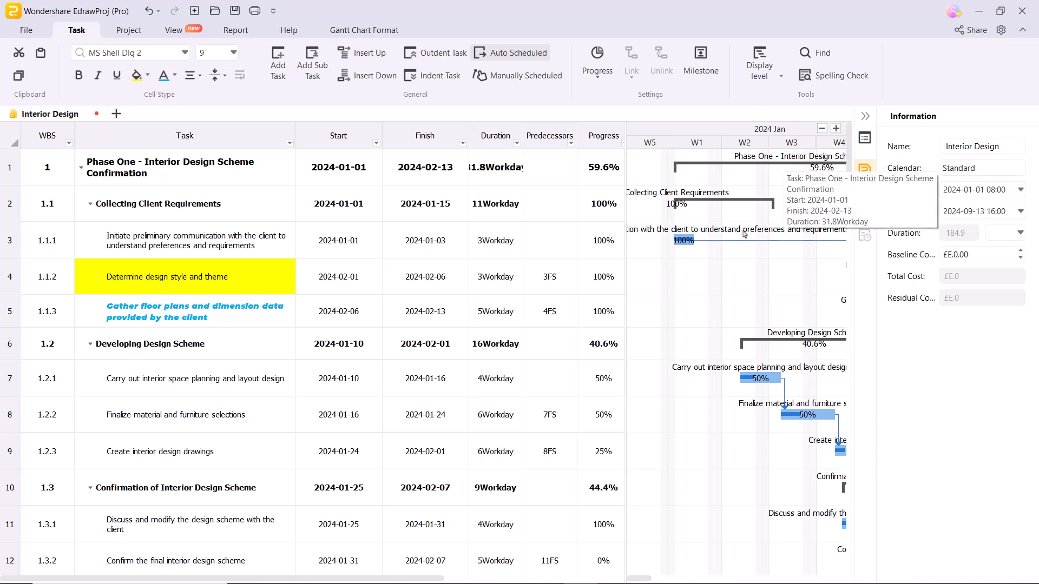
{"action": "scroll", "scroll_direction": "down", "scroll_amount": 3}
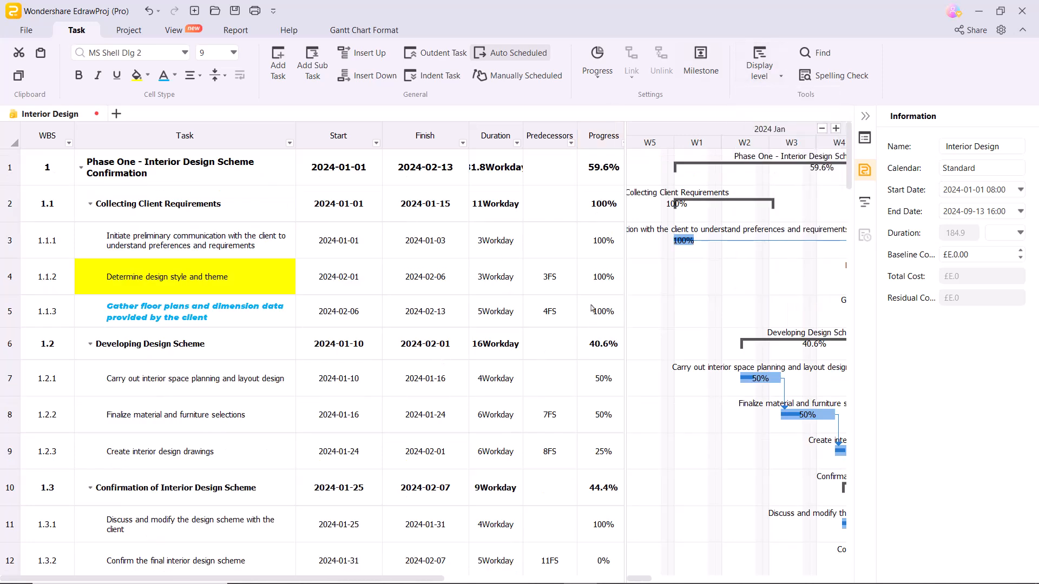
{"action": "scroll", "scroll_direction": "down", "scroll_amount": 3}
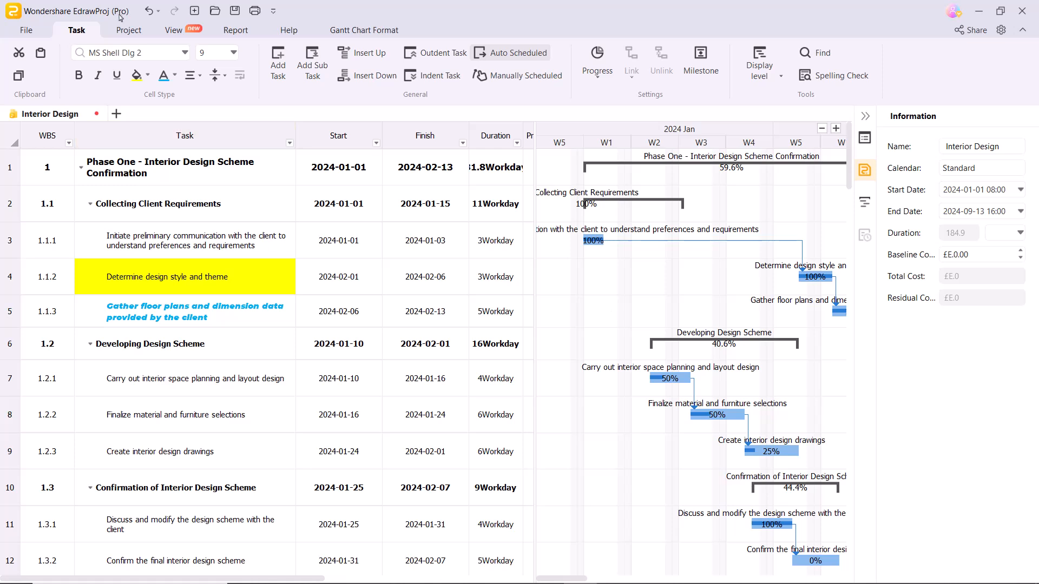
Review the Project Manager resource in the resource pool, then close the pool
{"action": "left_click", "coordinate": [129, 31]}
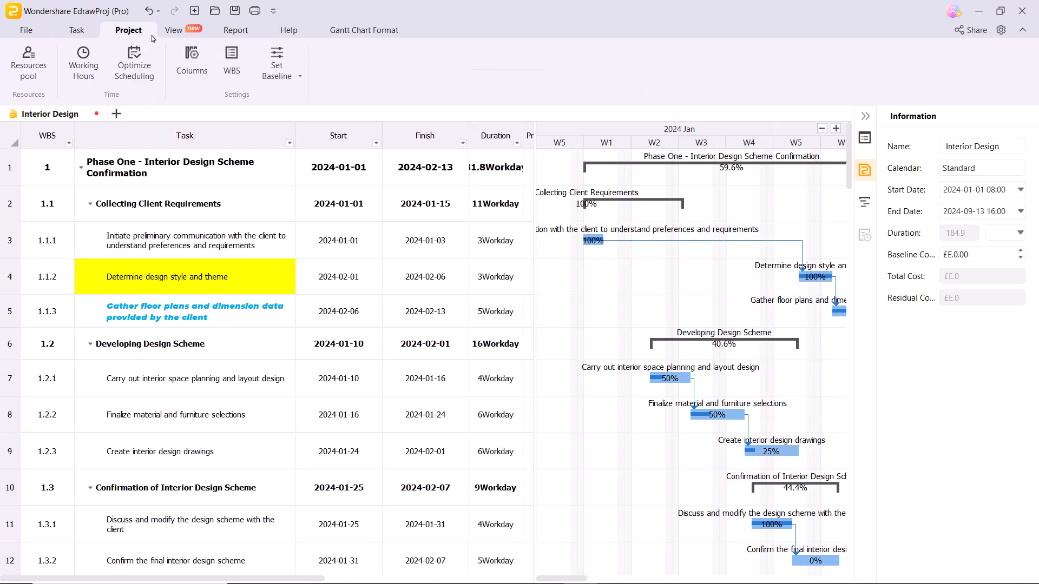
{"action": "left_click", "coordinate": [28, 63]}
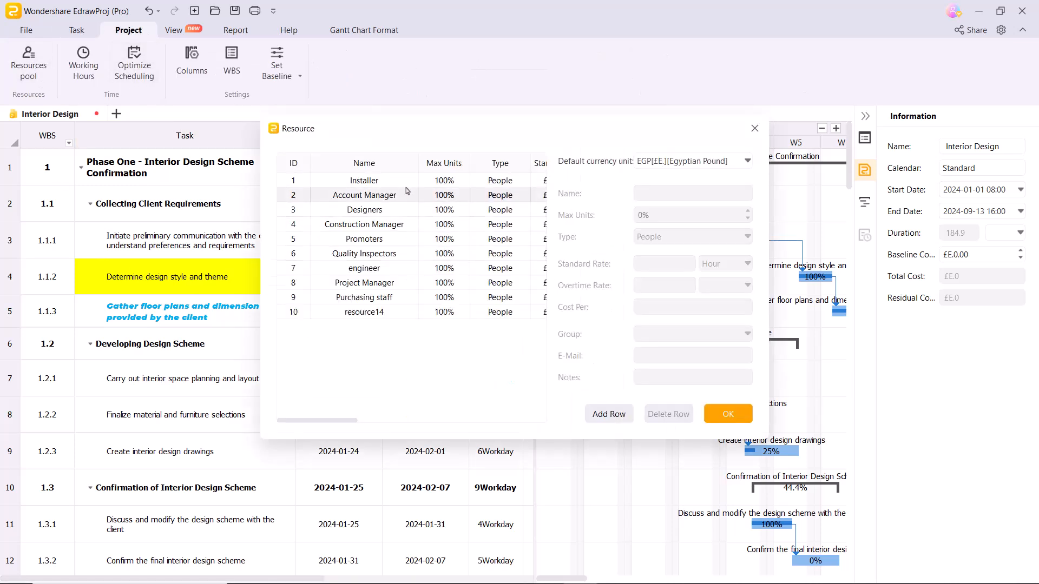
{"action": "left_click", "coordinate": [364, 282]}
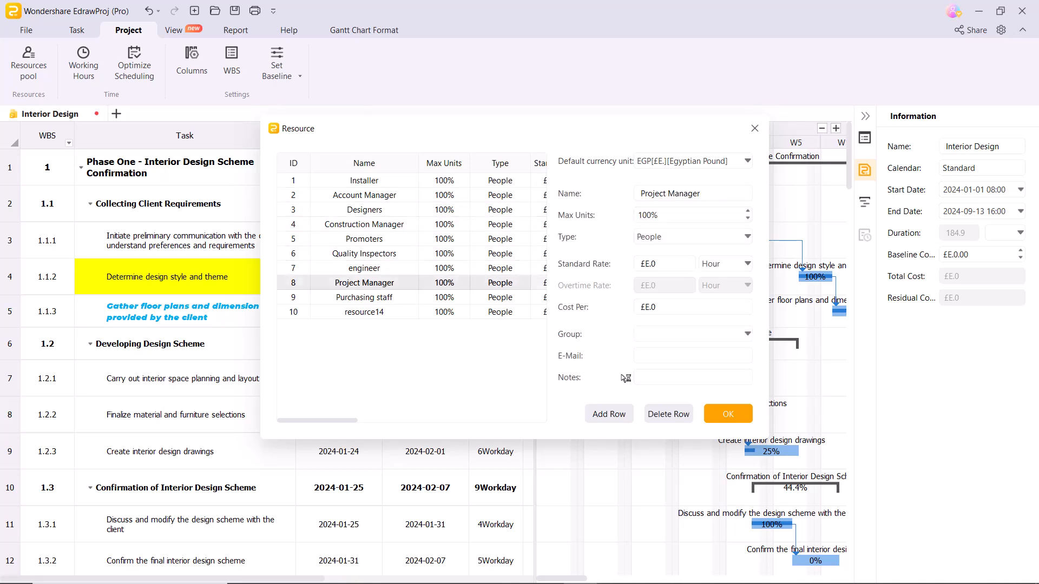
{"action": "left_click", "coordinate": [84, 60]}
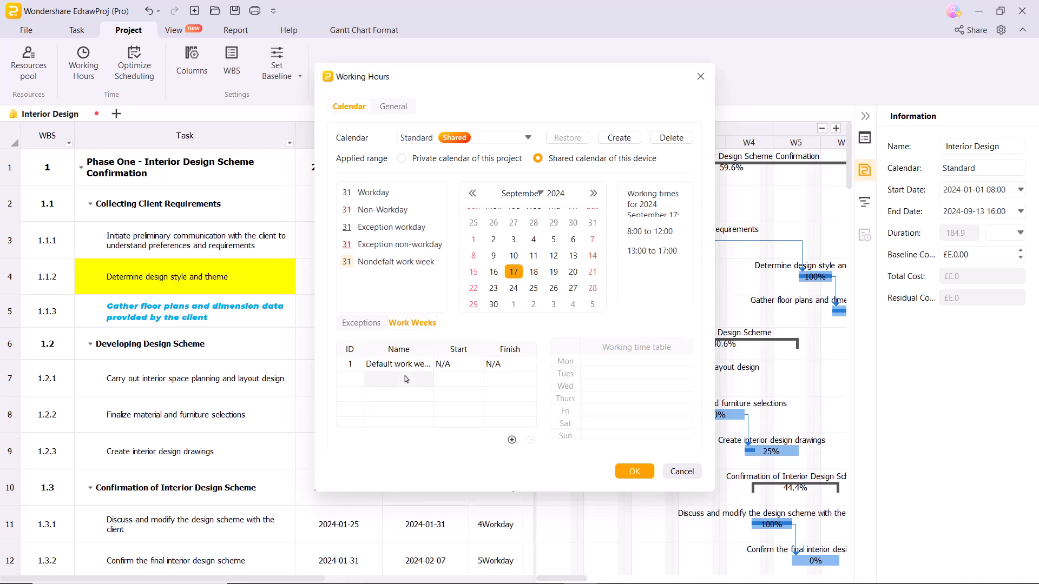
Check the default work week's hours, optimize scheduling so Phase One ends 2024-02-07, and bring up column settings
{"action": "left_click", "coordinate": [398, 364]}
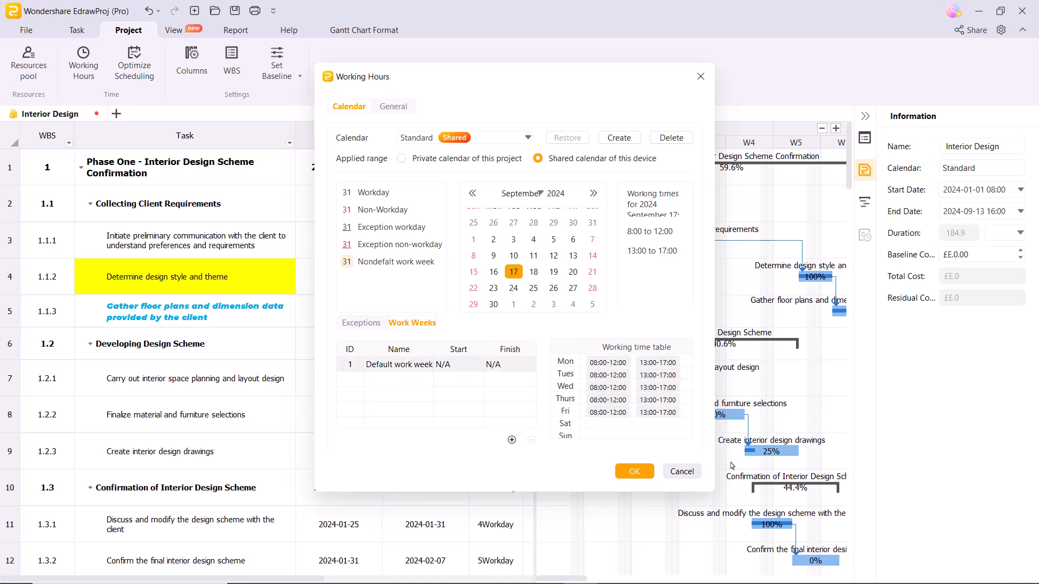
{"action": "left_click", "coordinate": [634, 471]}
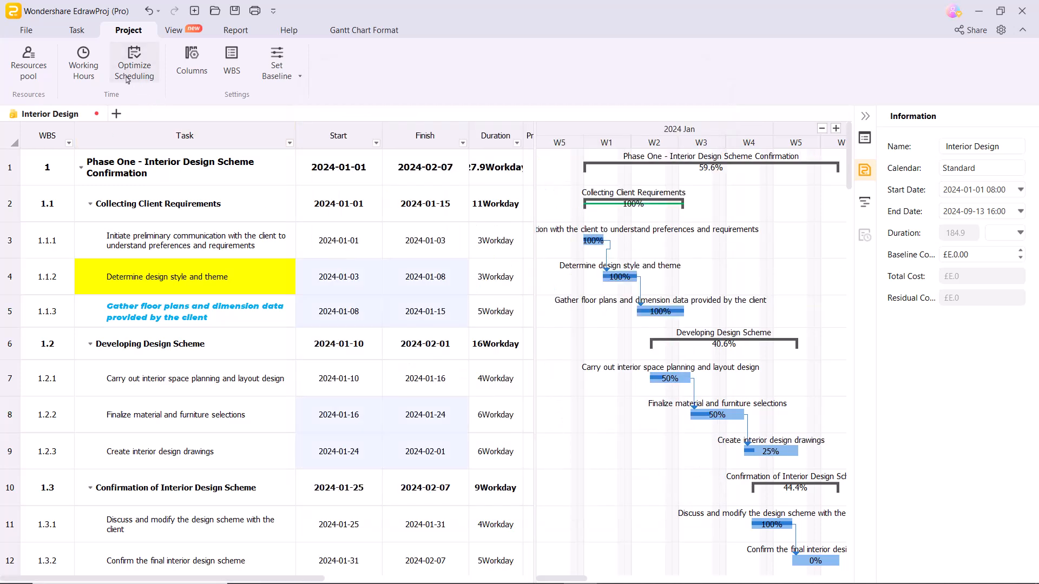
{"action": "left_click", "coordinate": [192, 60]}
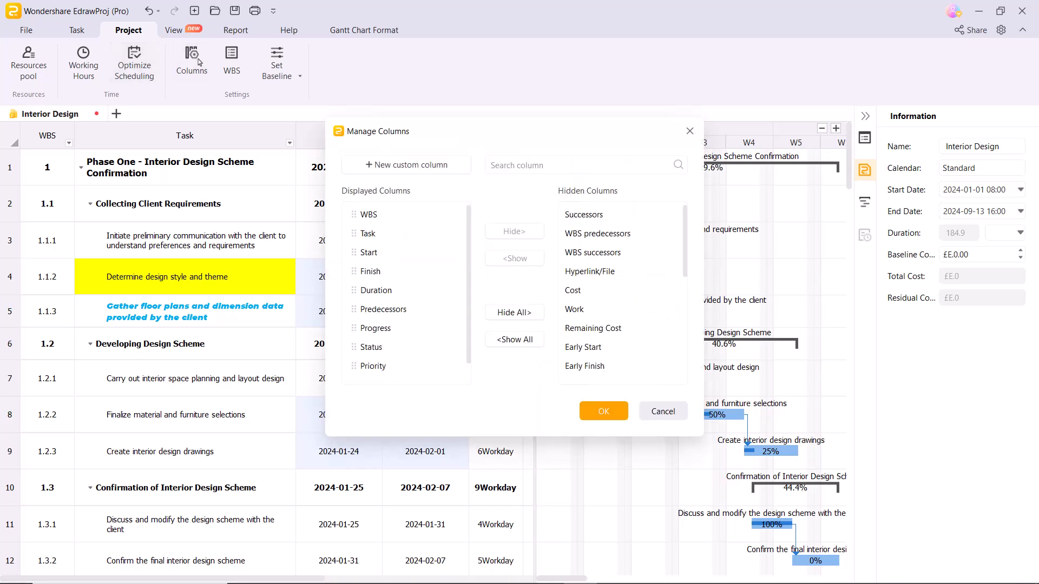
{"action": "mouse_move", "coordinate": [480, 368]}
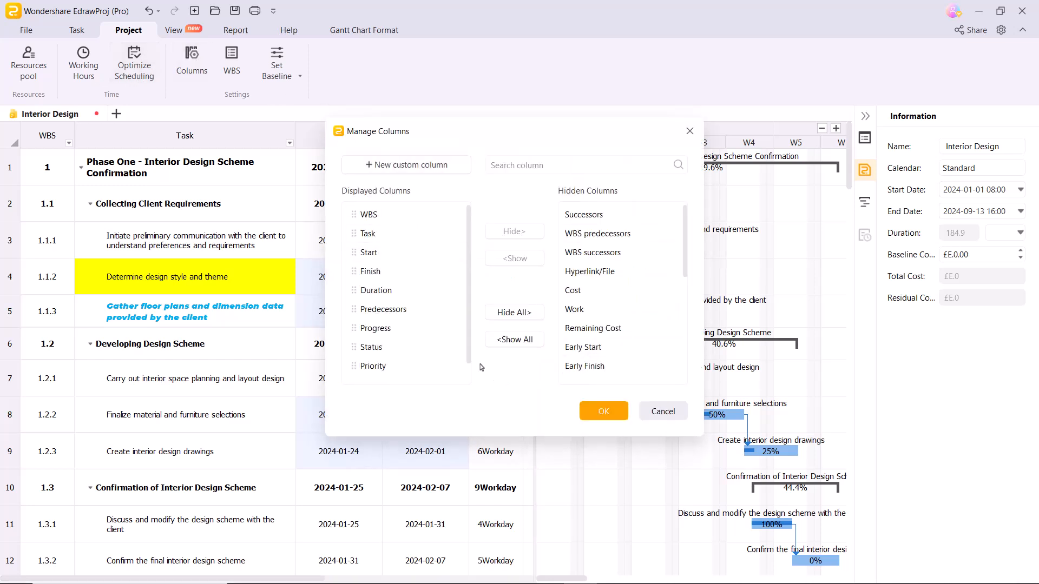
Cancel the Manage Columns dialog and set the current schedule as the project baseline
{"action": "left_click", "coordinate": [276, 60]}
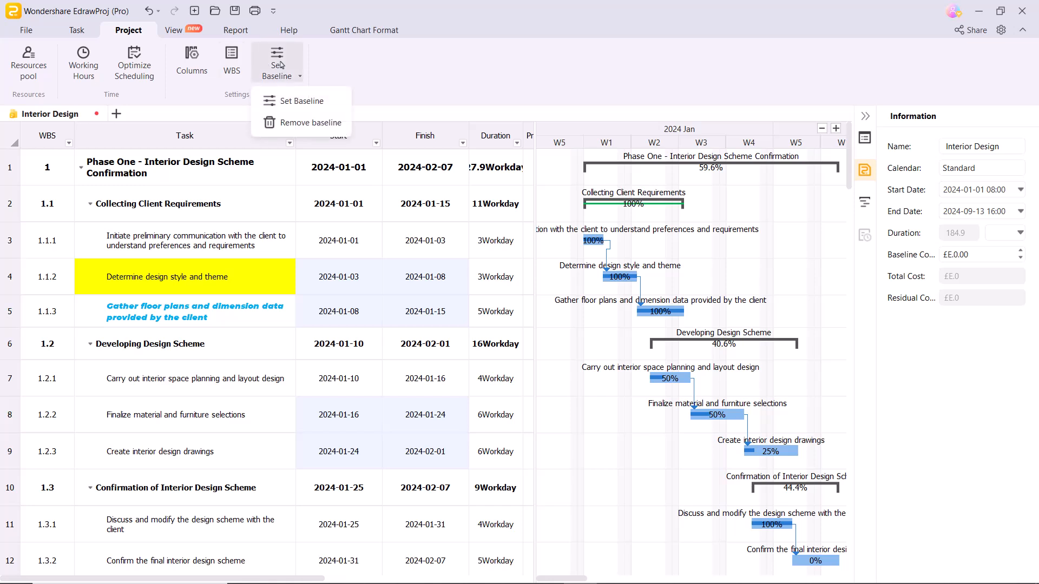
{"action": "left_click", "coordinate": [302, 100]}
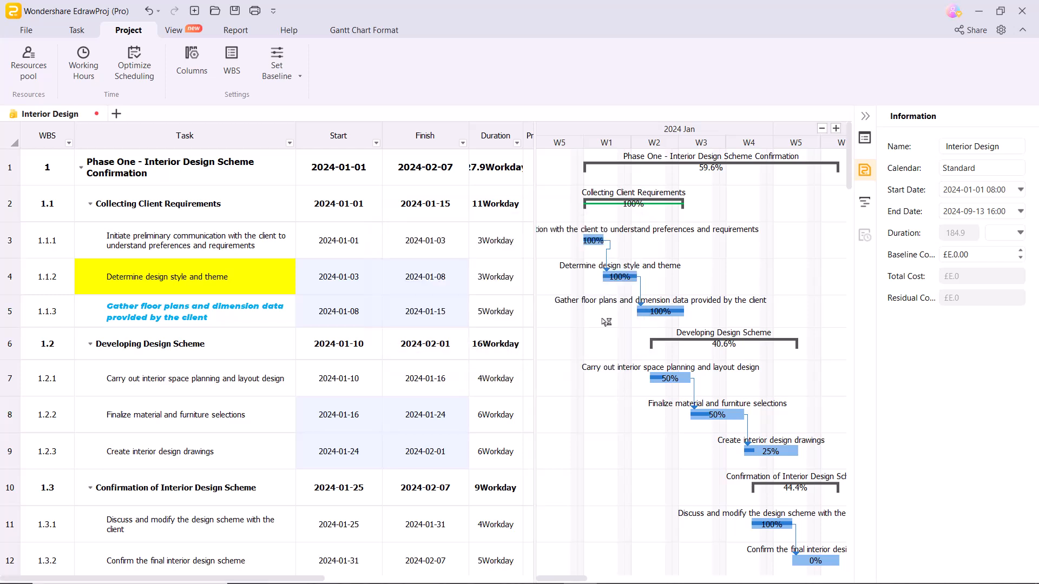
{"action": "left_click", "coordinate": [182, 31]}
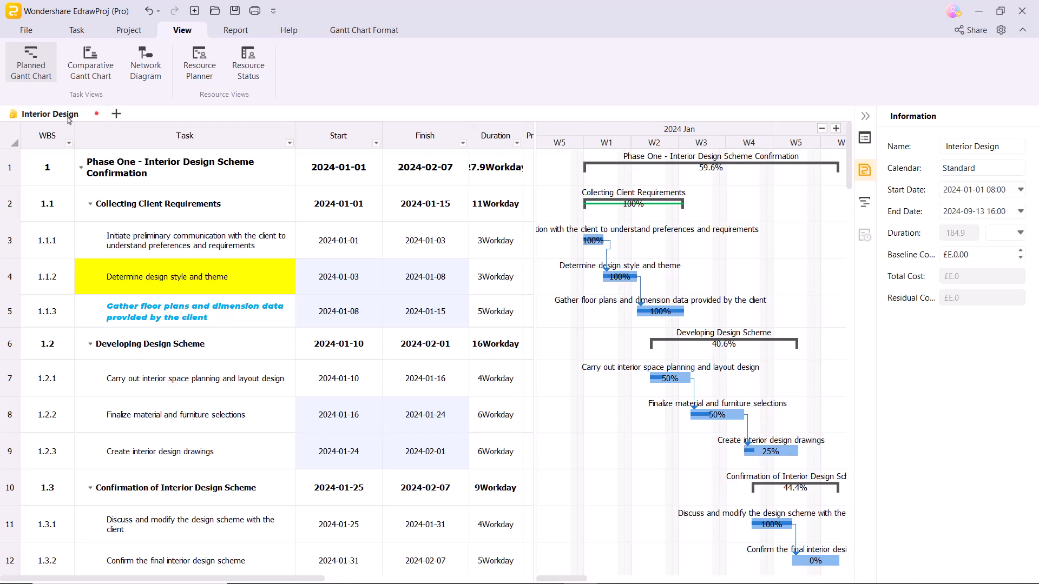
Show the Comparative Gantt Chart with planned and actual dates and select the Task column
{"action": "left_click", "coordinate": [90, 61]}
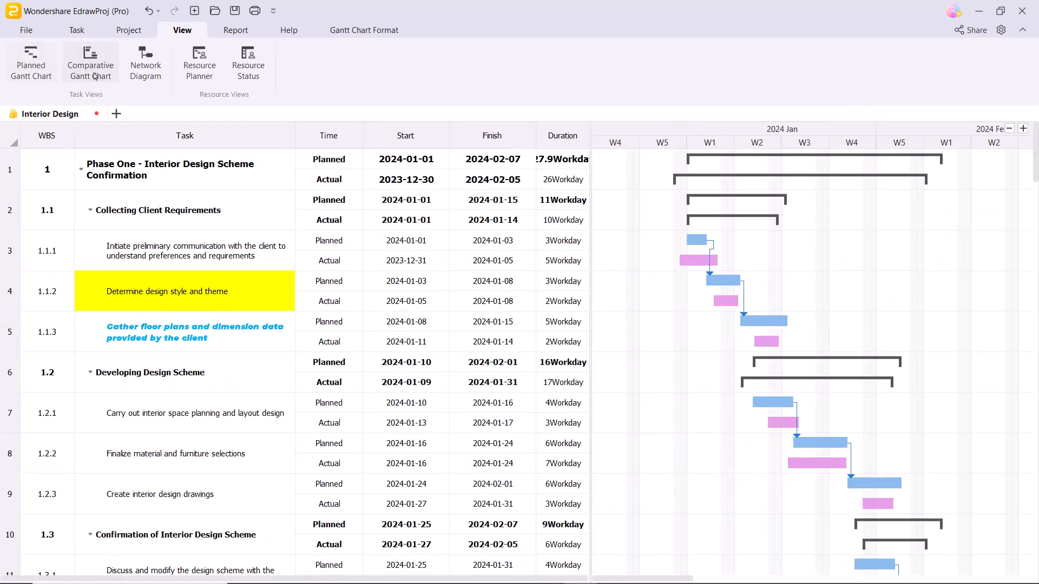
{"action": "scroll", "scroll_direction": "down", "scroll_amount": 3}
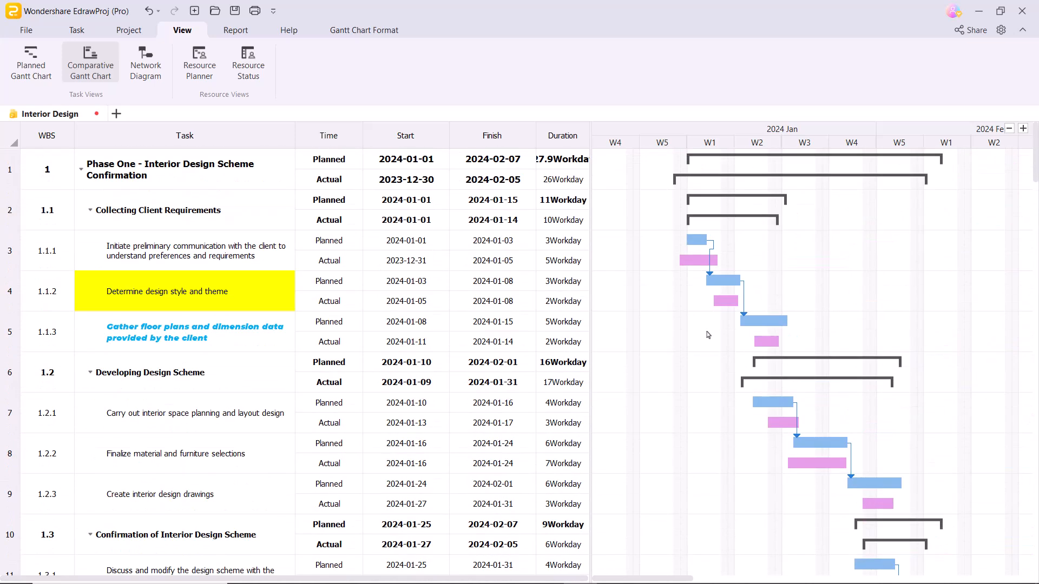
{"action": "mouse_move", "coordinate": [164, 92]}
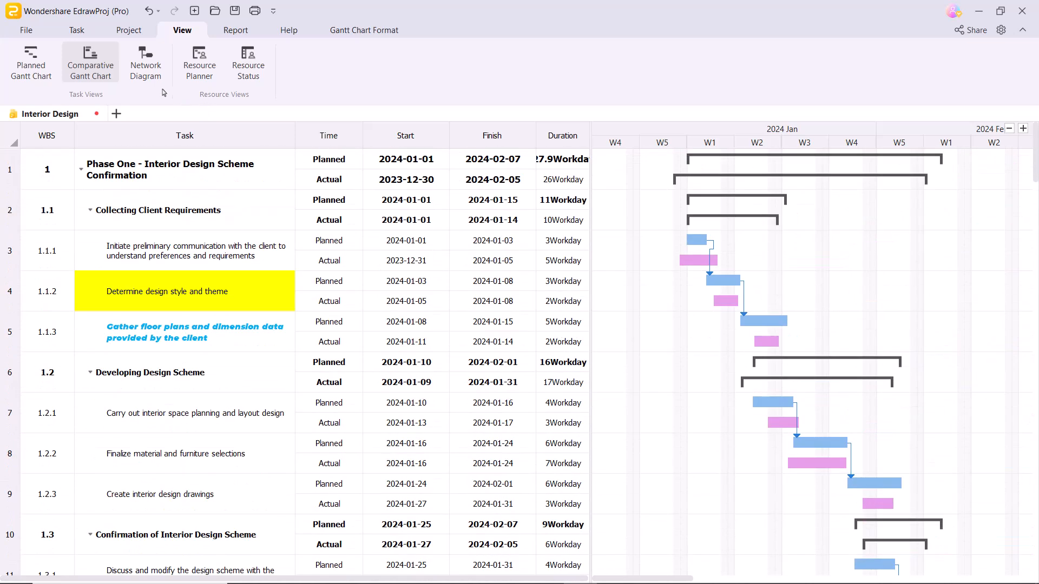
{"action": "mouse_move", "coordinate": [285, 279]}
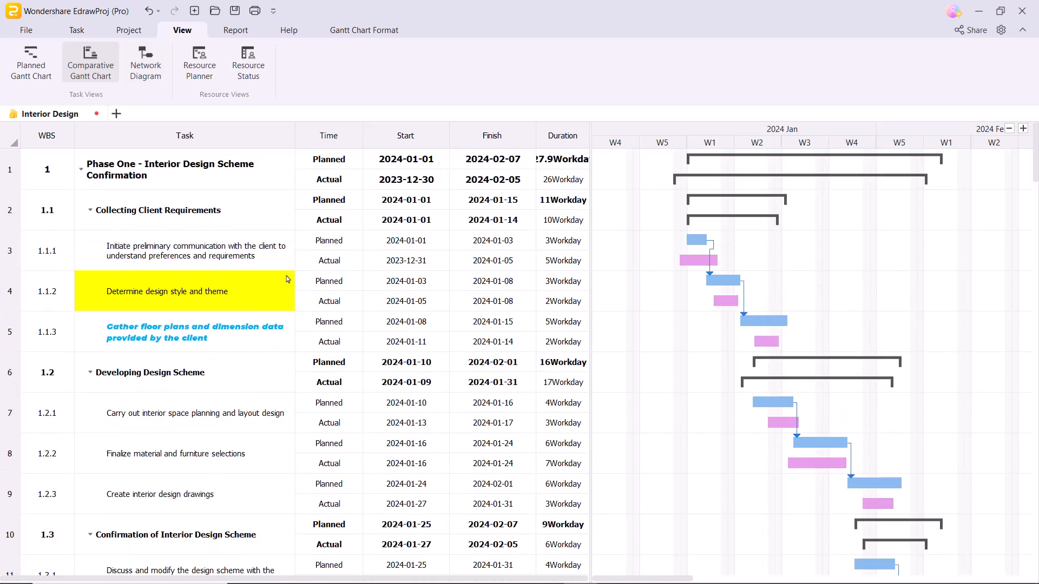
{"action": "left_click", "coordinate": [184, 135]}
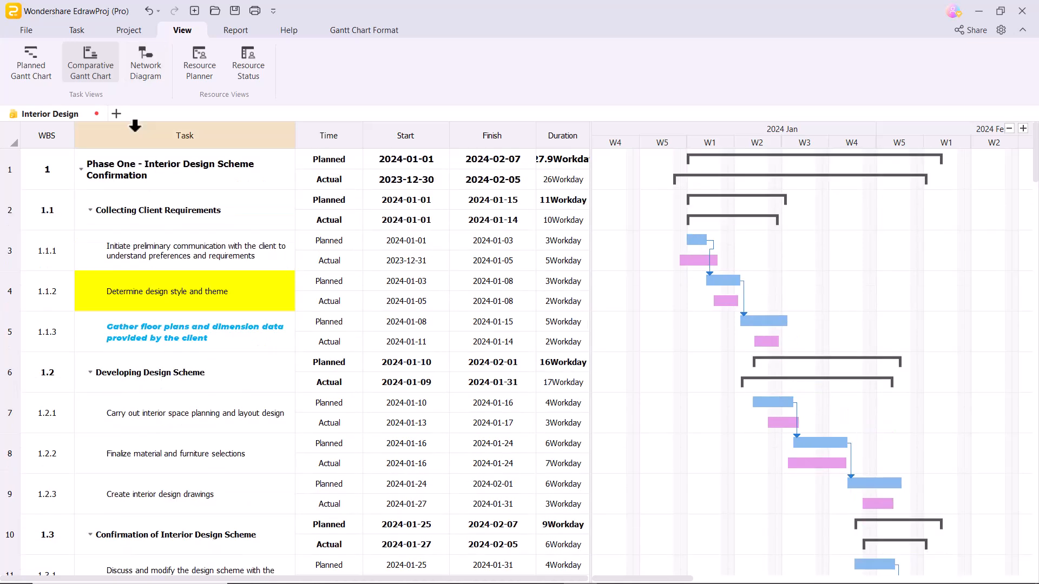
{"action": "mouse_move", "coordinate": [145, 62]}
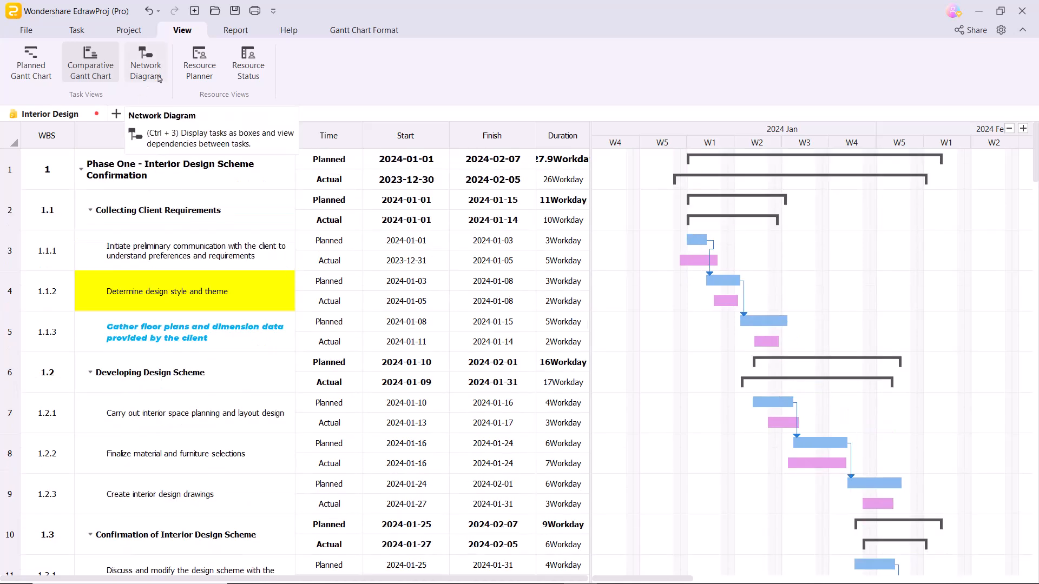
View the Network Diagram, then the Resource Planner grouping tasks by Installer, Account Manager and others
{"action": "left_click", "coordinate": [145, 62]}
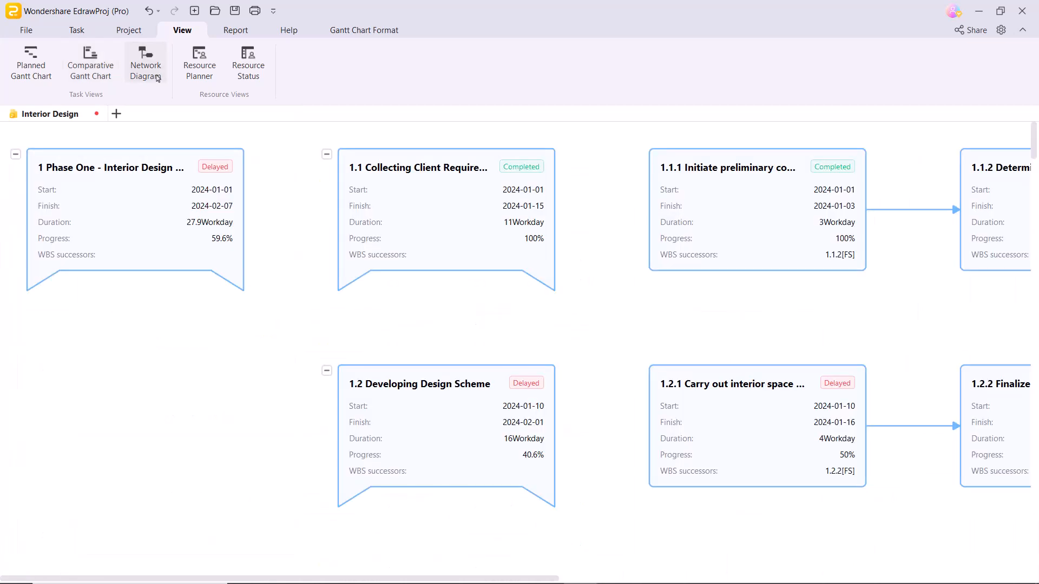
{"action": "mouse_move", "coordinate": [616, 333]}
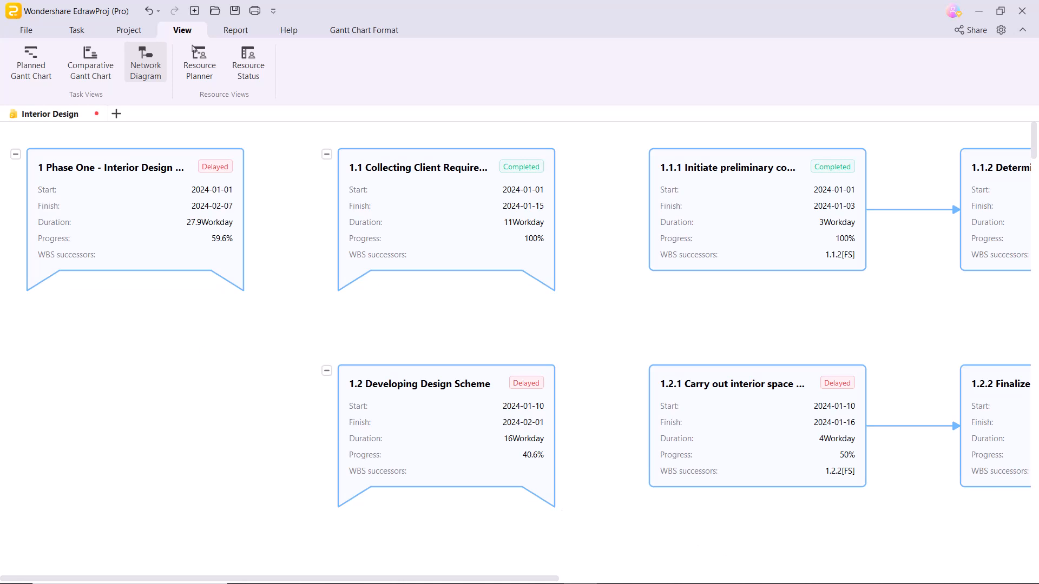
{"action": "left_click", "coordinate": [199, 62]}
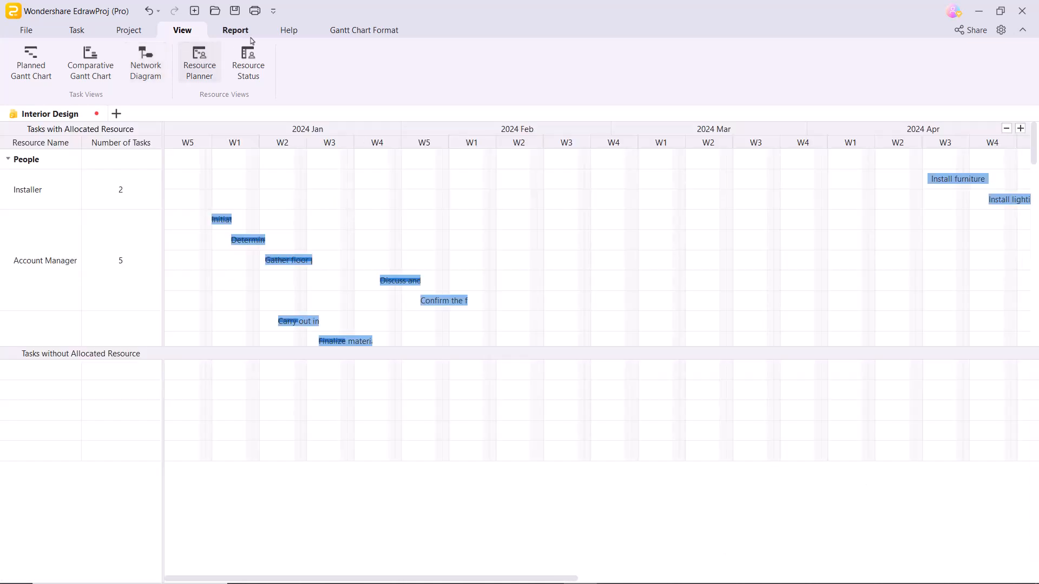
Review the delayed-tasks, Top Level Cost and Resource Cost reports
{"action": "left_click", "coordinate": [246, 62]}
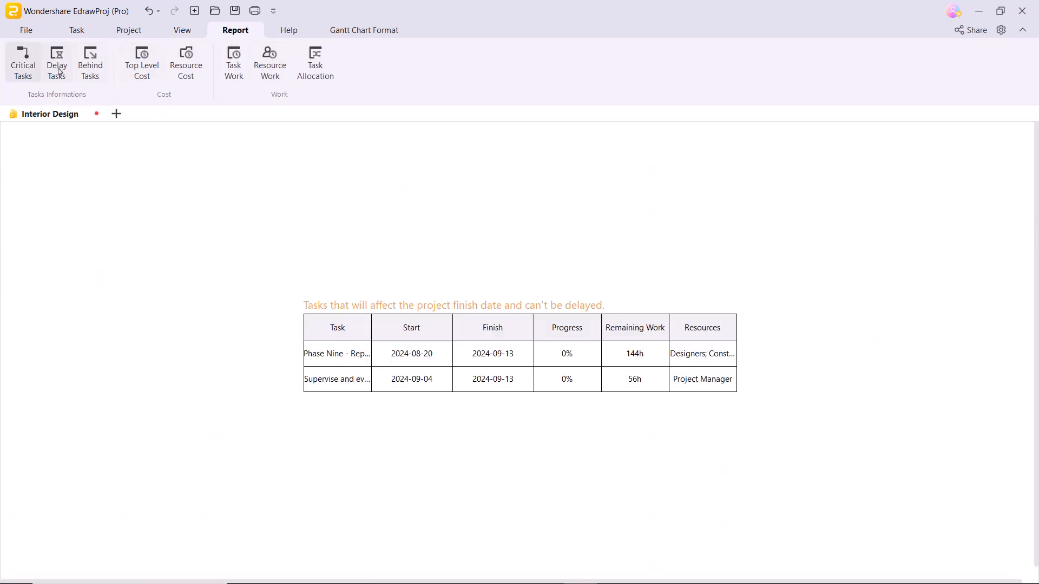
{"action": "left_click", "coordinate": [56, 62]}
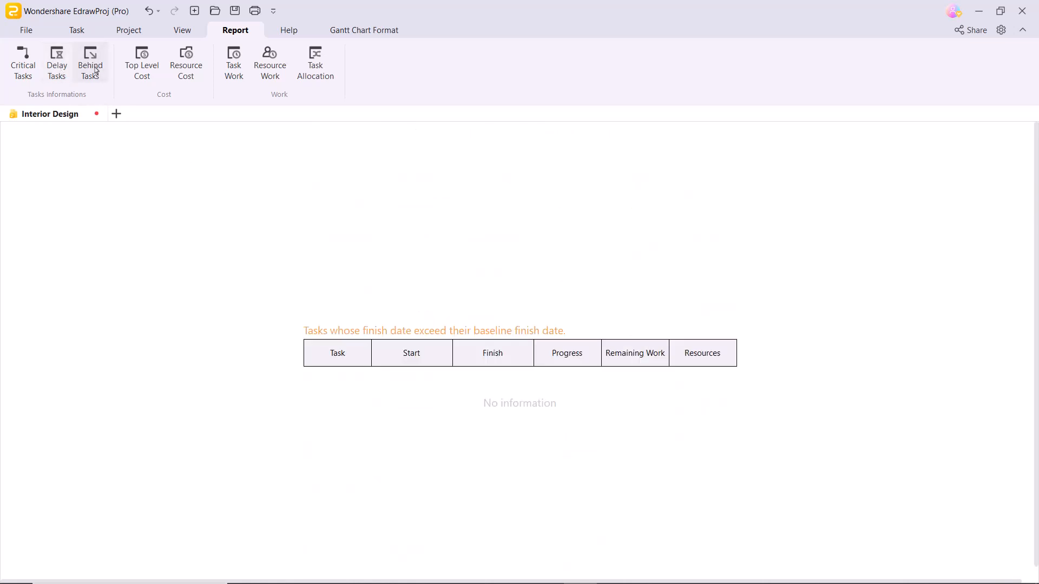
{"action": "left_click", "coordinate": [141, 62]}
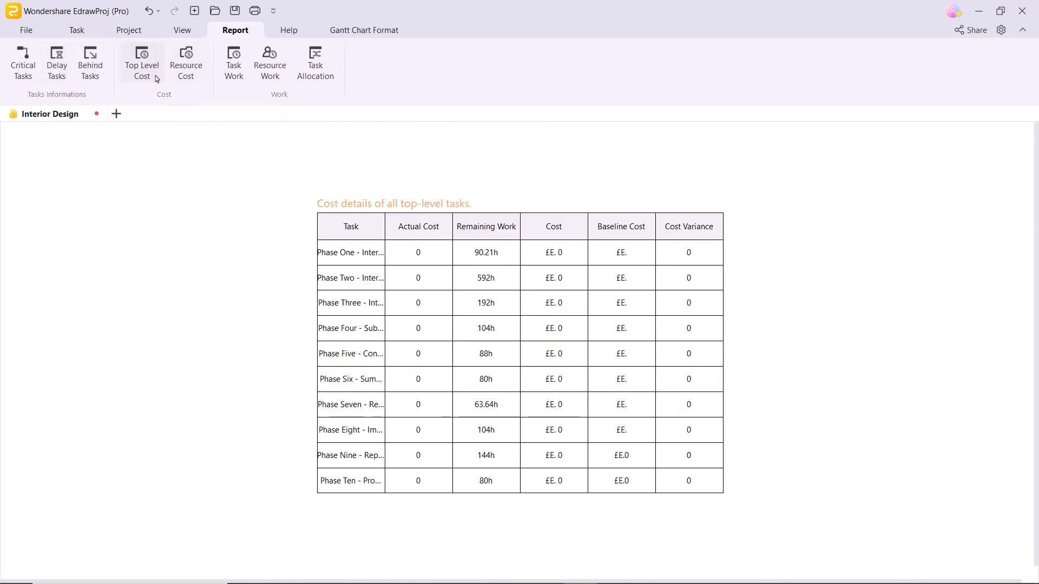
{"action": "left_click", "coordinate": [185, 62]}
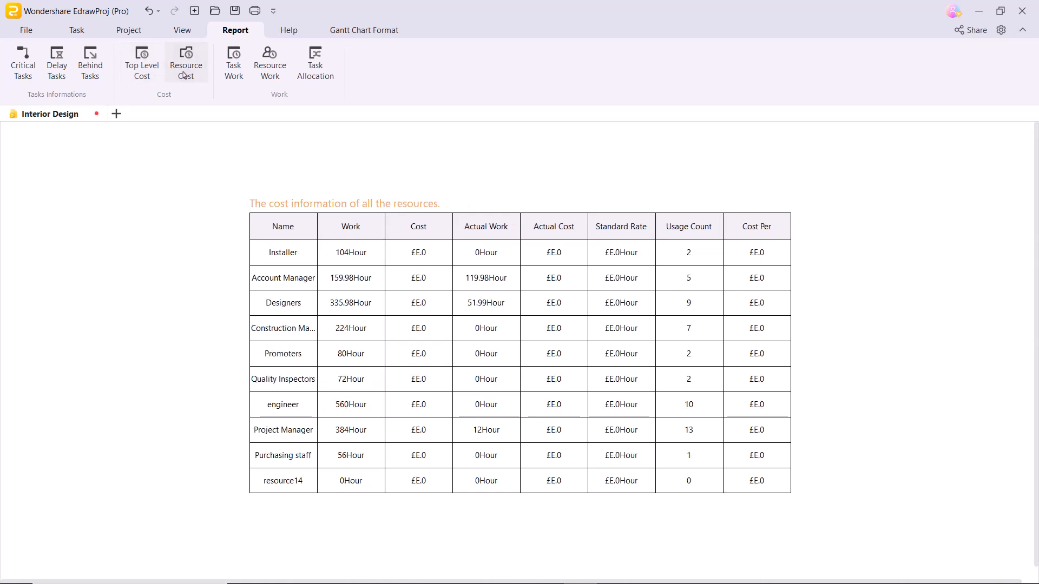
Review the Task Work and Resource Work reports, ending on Task Allocation
{"action": "left_click", "coordinate": [234, 62]}
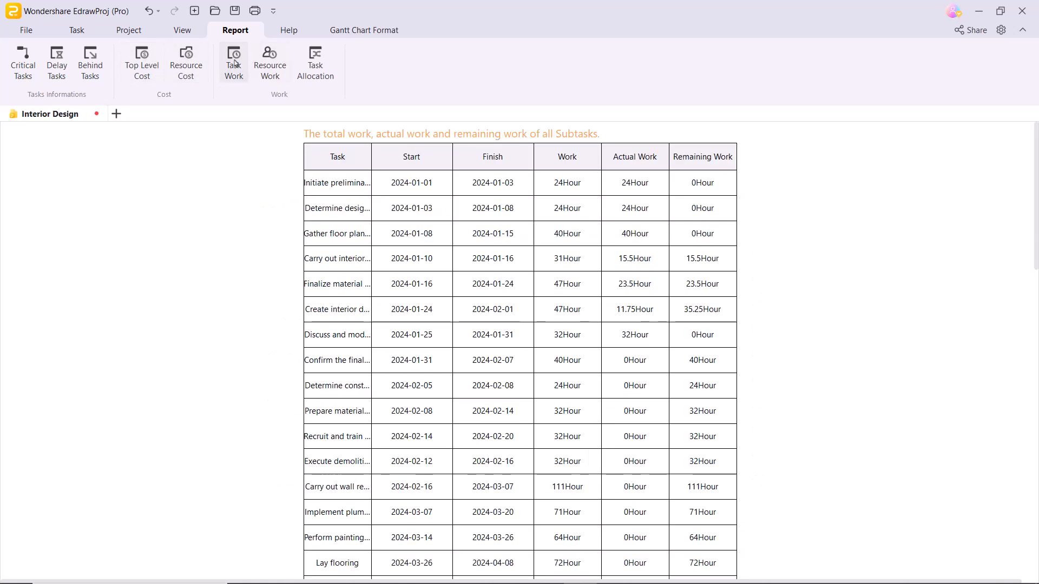
{"action": "left_click", "coordinate": [269, 60]}
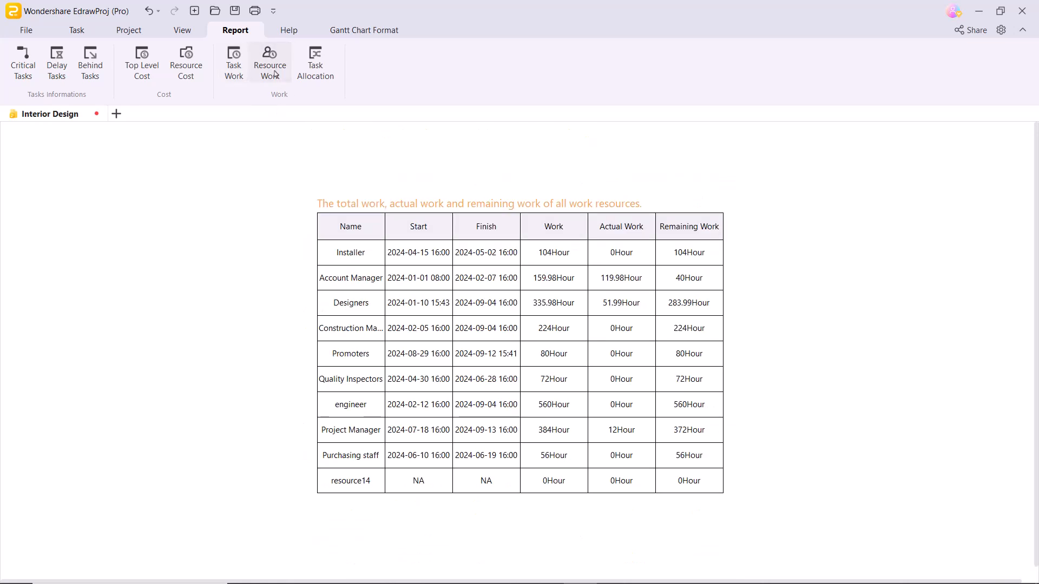
{"action": "left_click", "coordinate": [315, 61]}
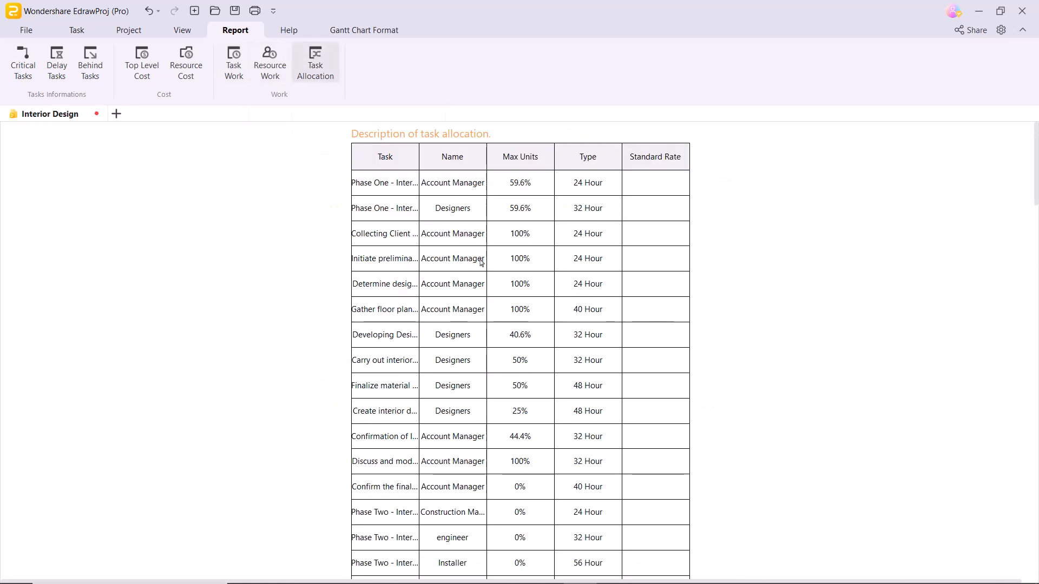
{"action": "left_click", "coordinate": [289, 30]}
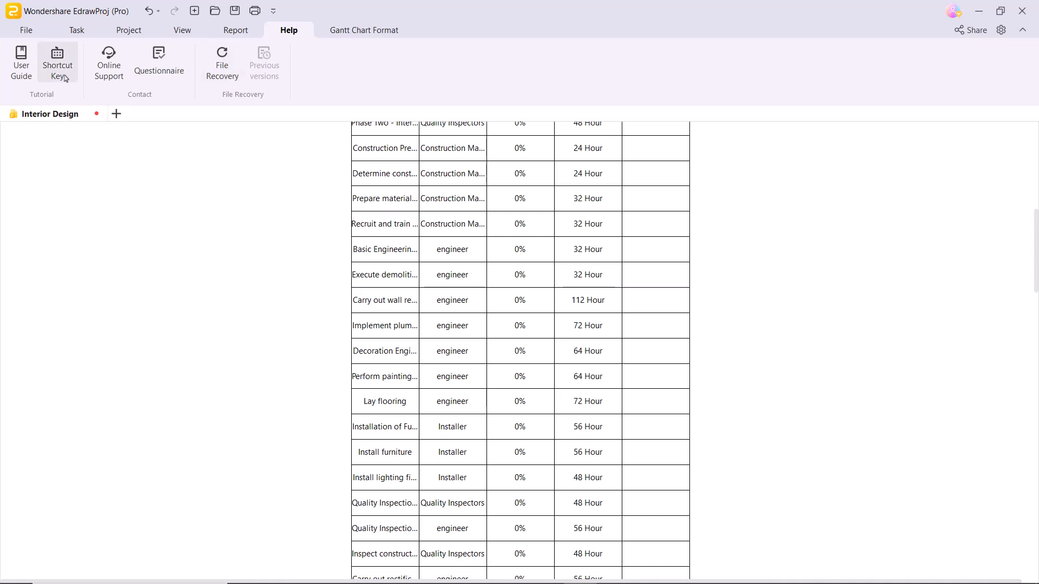
Check the Shortcut Key list and the File Recovery backups, closing each dialog
{"action": "left_click", "coordinate": [58, 62]}
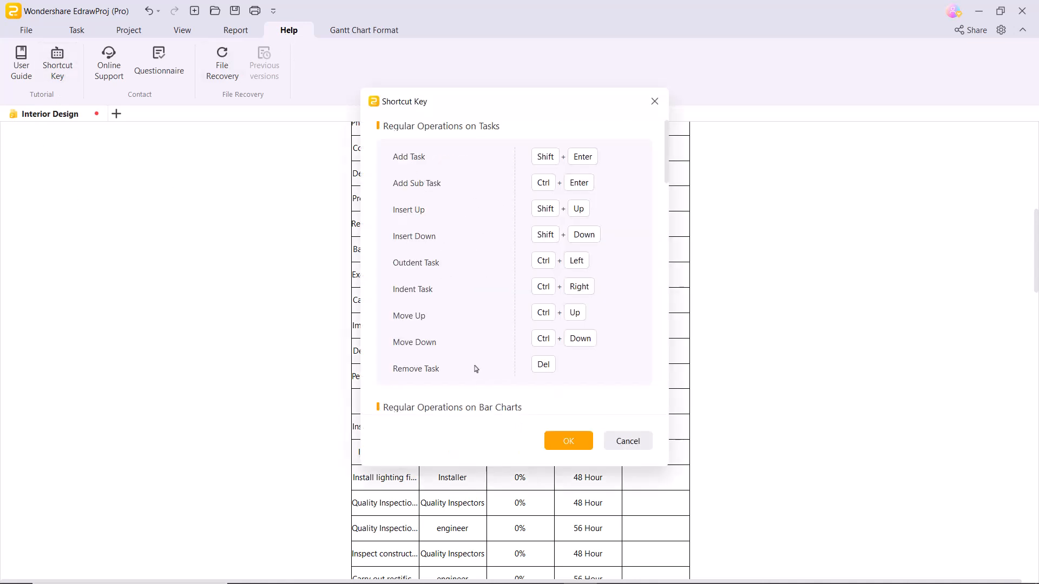
{"action": "left_click", "coordinate": [567, 441]}
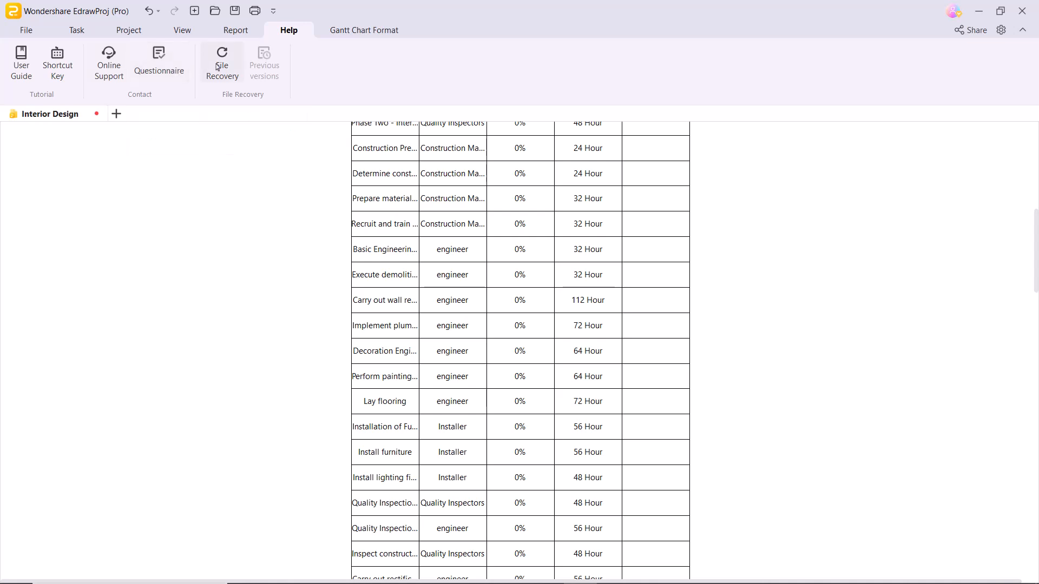
{"action": "left_click", "coordinate": [222, 62]}
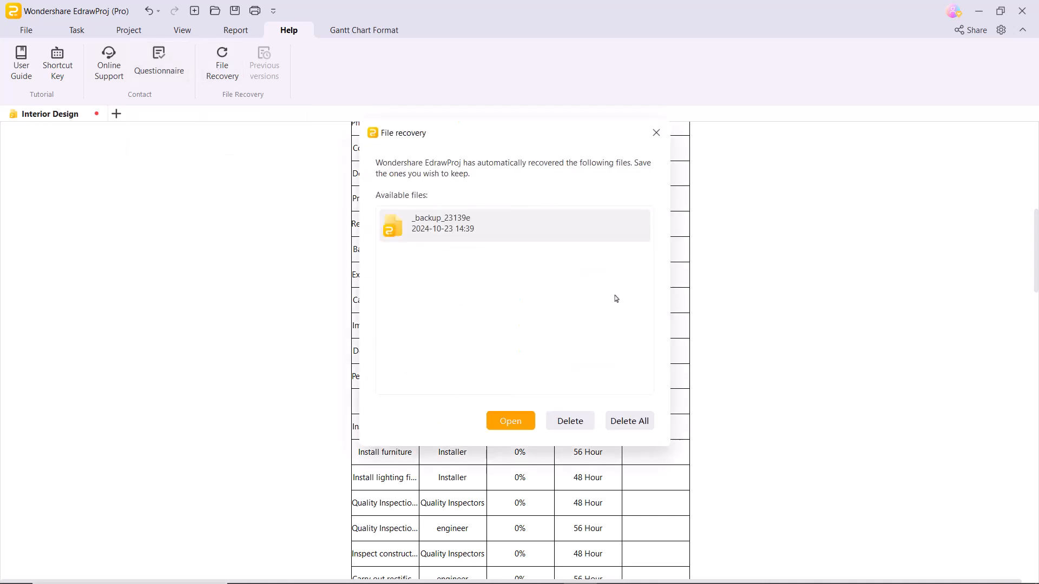
{"action": "mouse_move", "coordinate": [641, 120]}
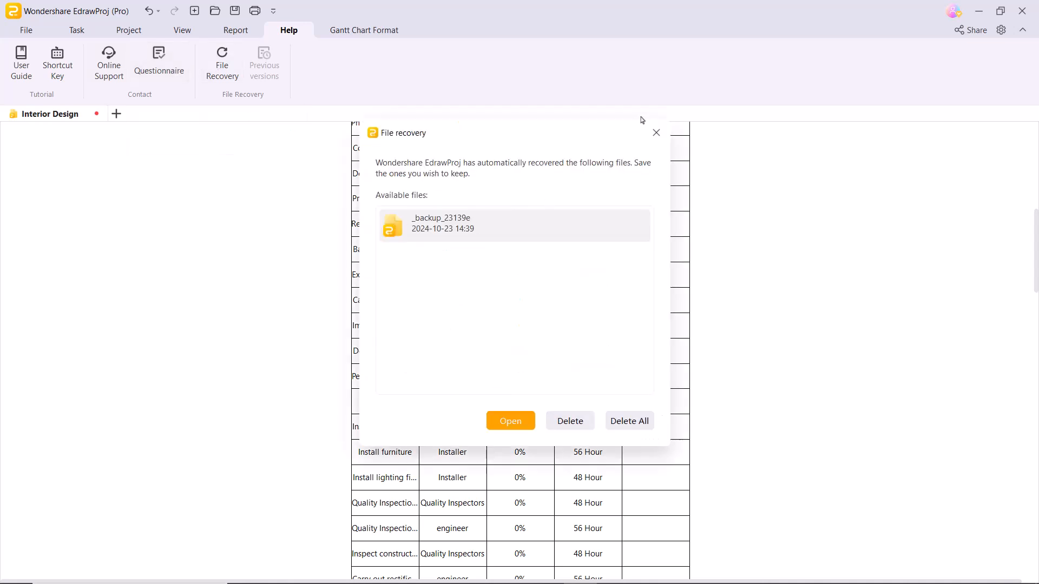
{"action": "left_click", "coordinate": [510, 421]}
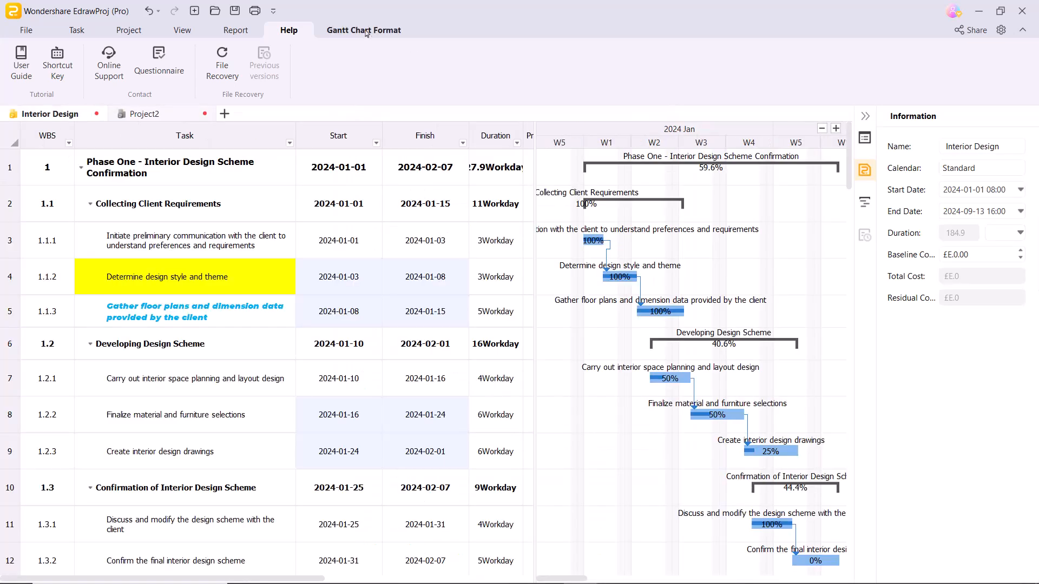
With the first subtask selected, try dark blue, orange and a green-and-blue theme on the Gantt bars
{"action": "left_click", "coordinate": [364, 30]}
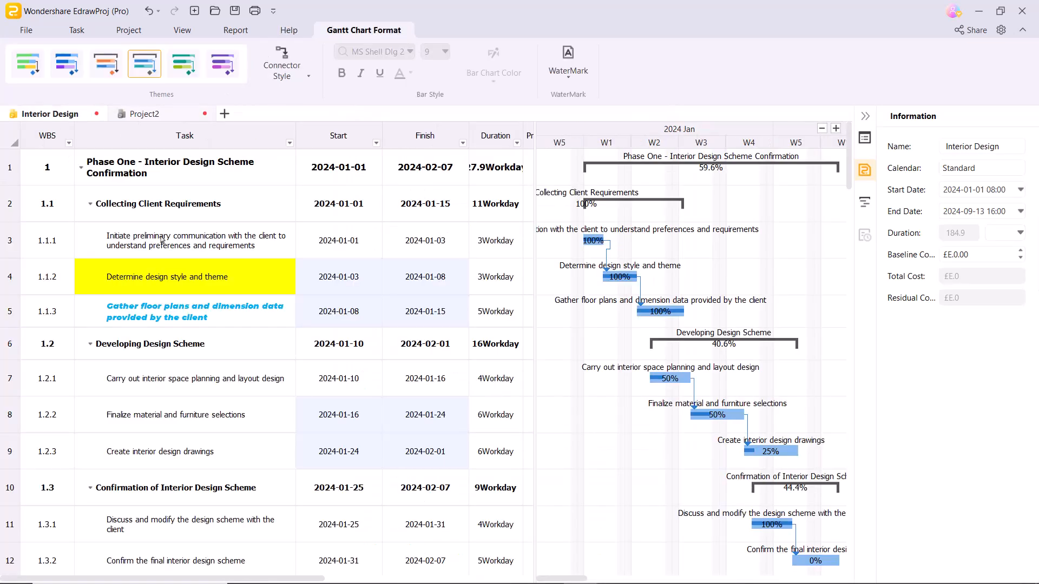
{"action": "left_click", "coordinate": [184, 240]}
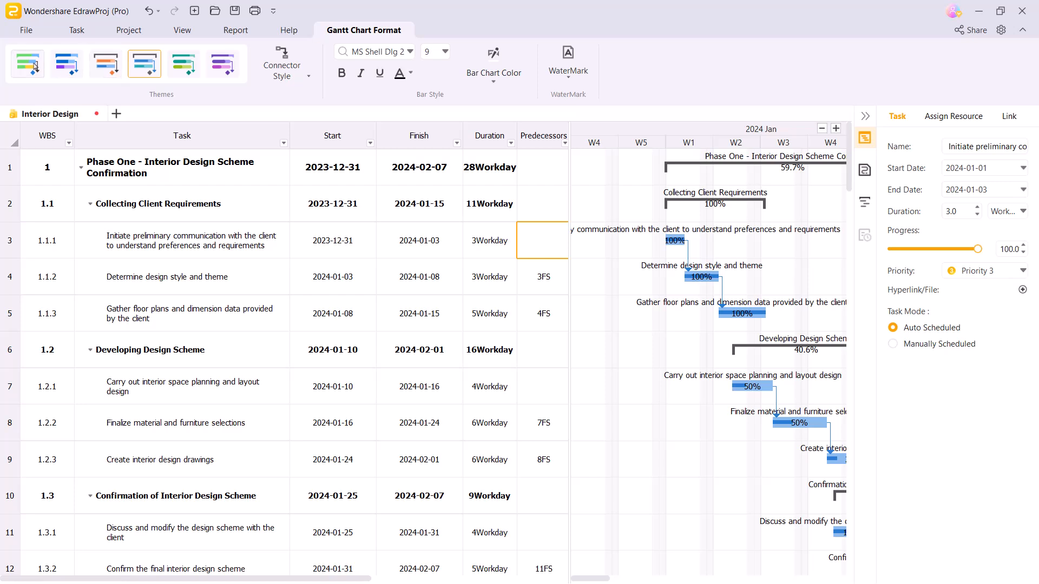
{"action": "left_click", "coordinate": [66, 64]}
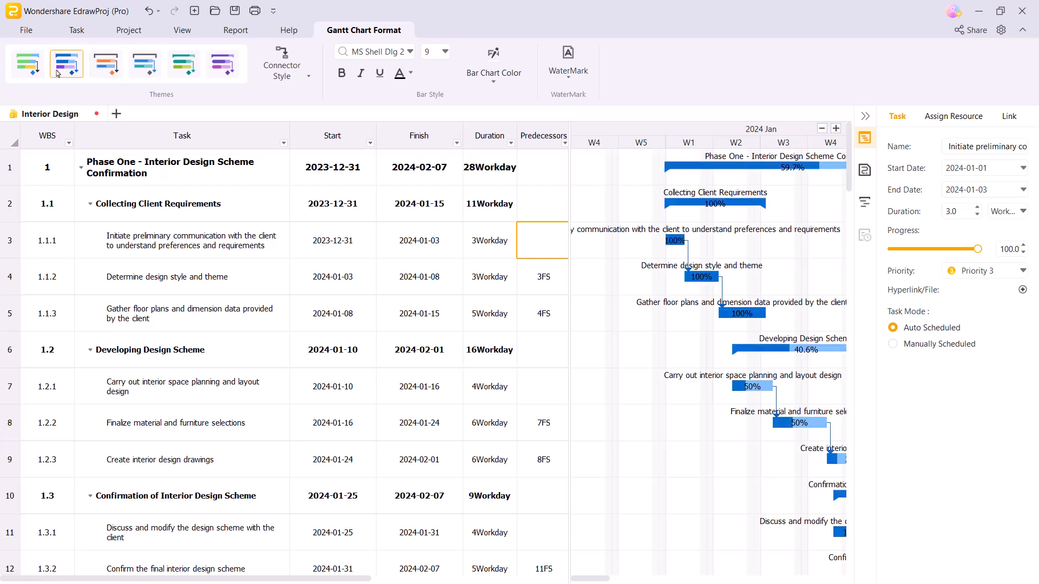
{"action": "left_click", "coordinate": [105, 64]}
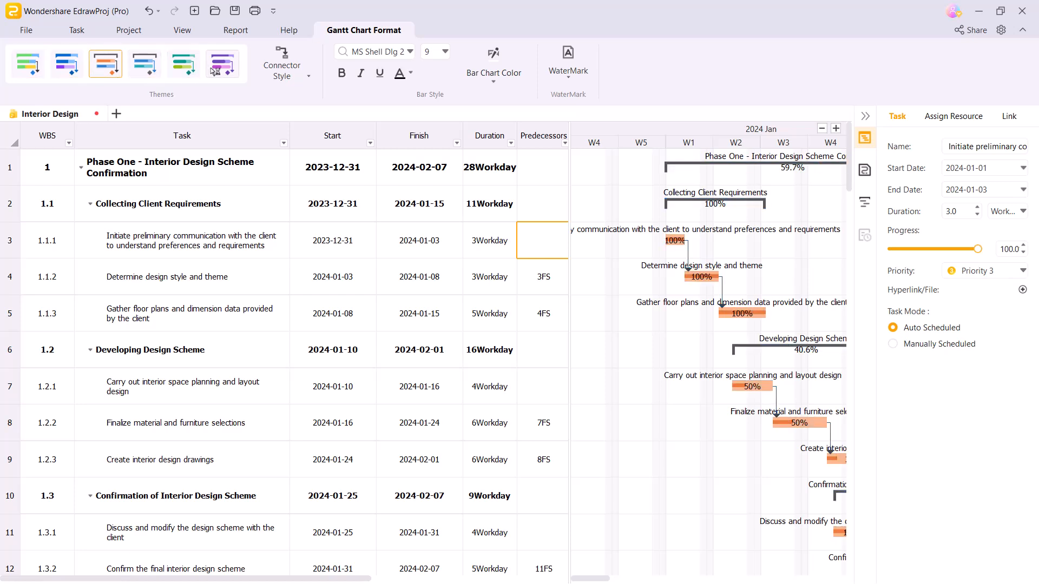
{"action": "left_click", "coordinate": [222, 64]}
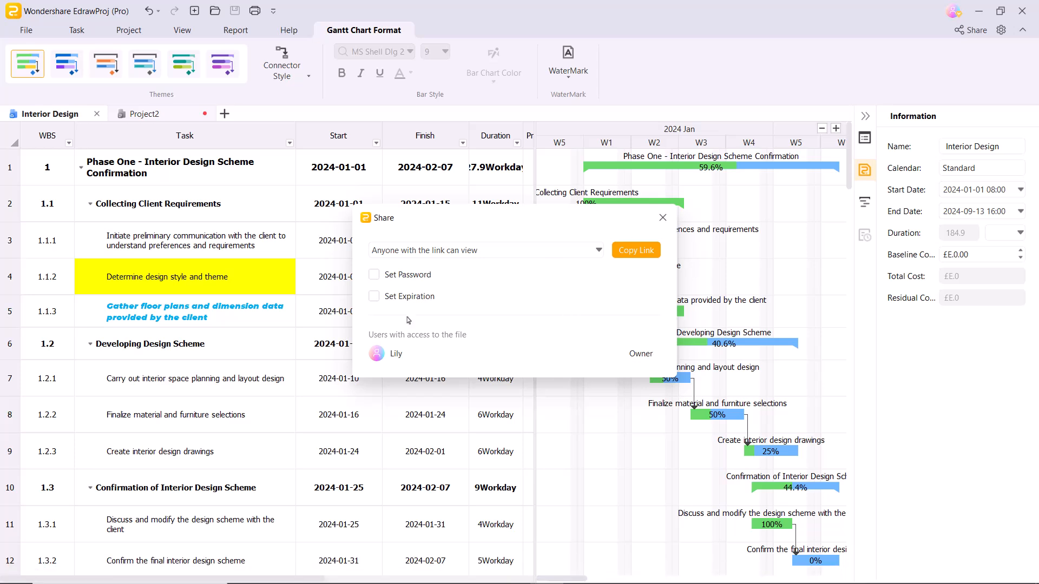
Copy a view-only share link protected by a password and set to never expire, then close sharing
{"action": "left_click", "coordinate": [635, 250]}
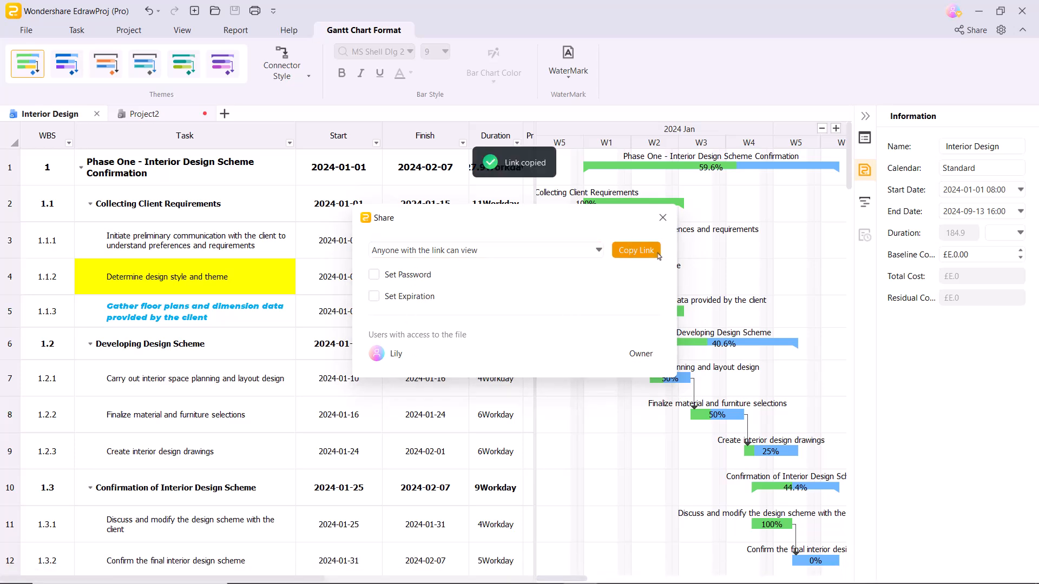
{"action": "left_click", "coordinate": [373, 274]}
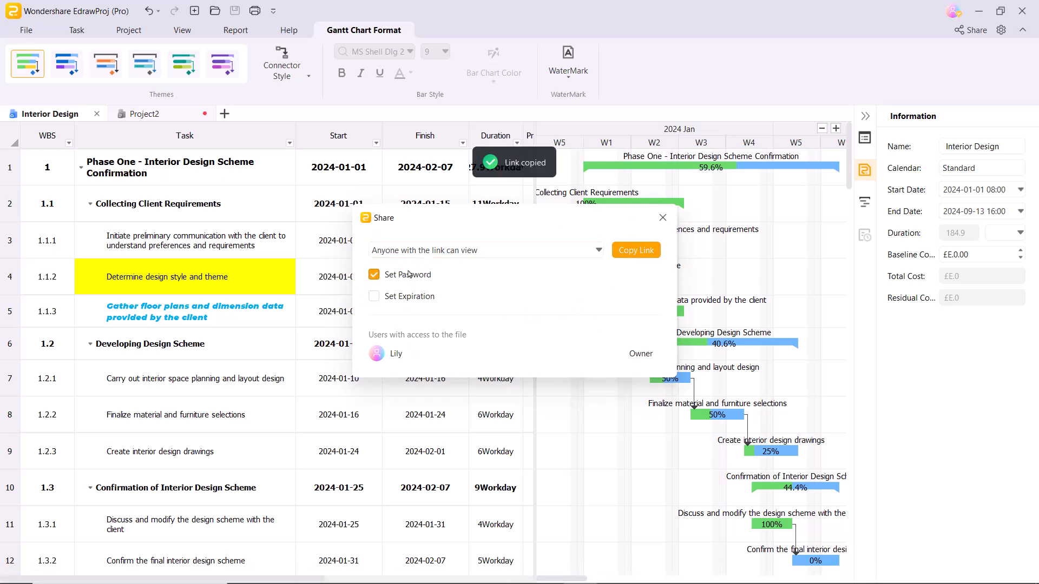
{"action": "left_click", "coordinate": [373, 297]}
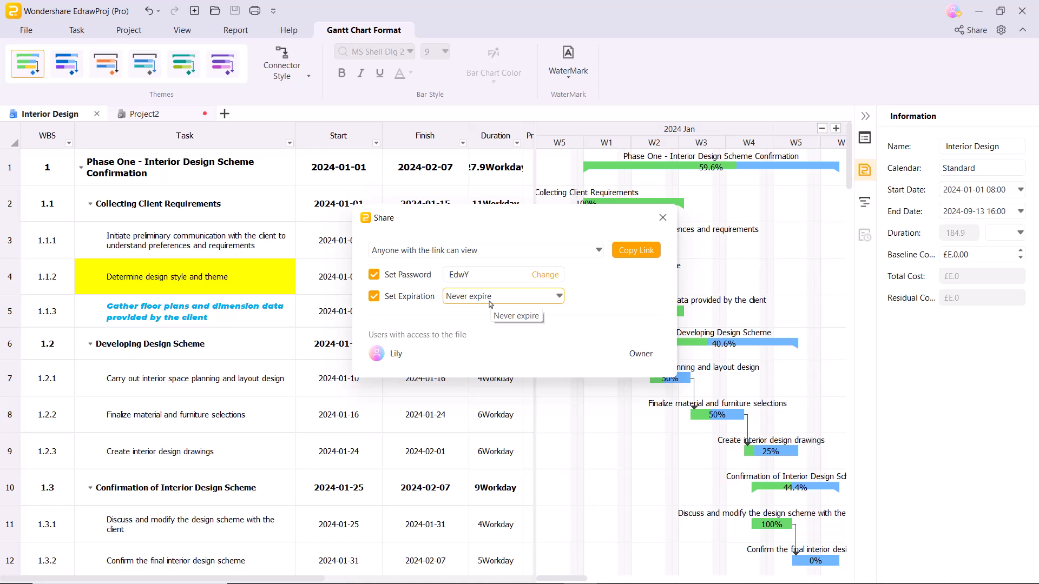
{"action": "left_click", "coordinate": [634, 250]}
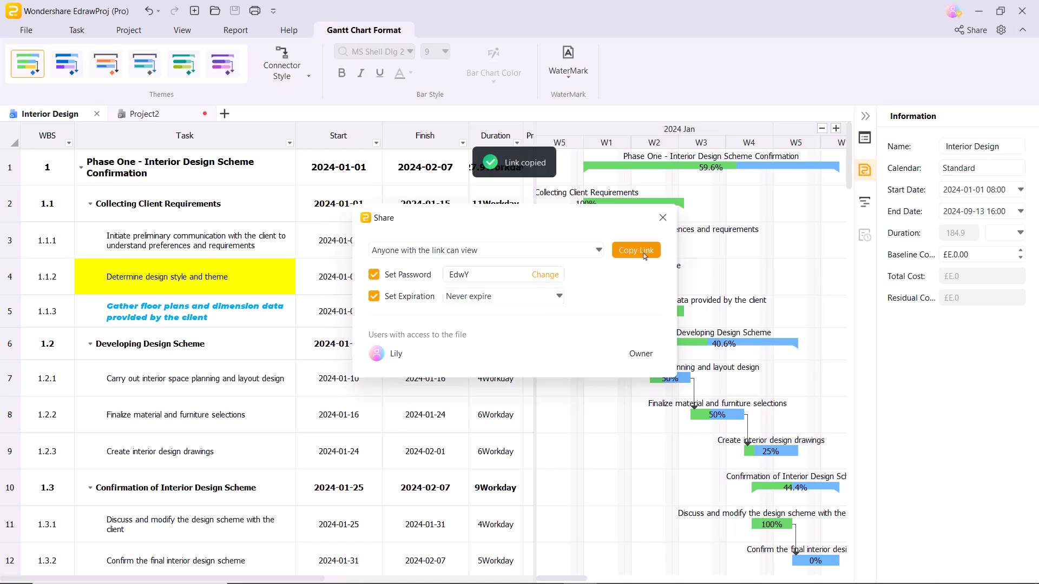
{"action": "left_click", "coordinate": [662, 218]}
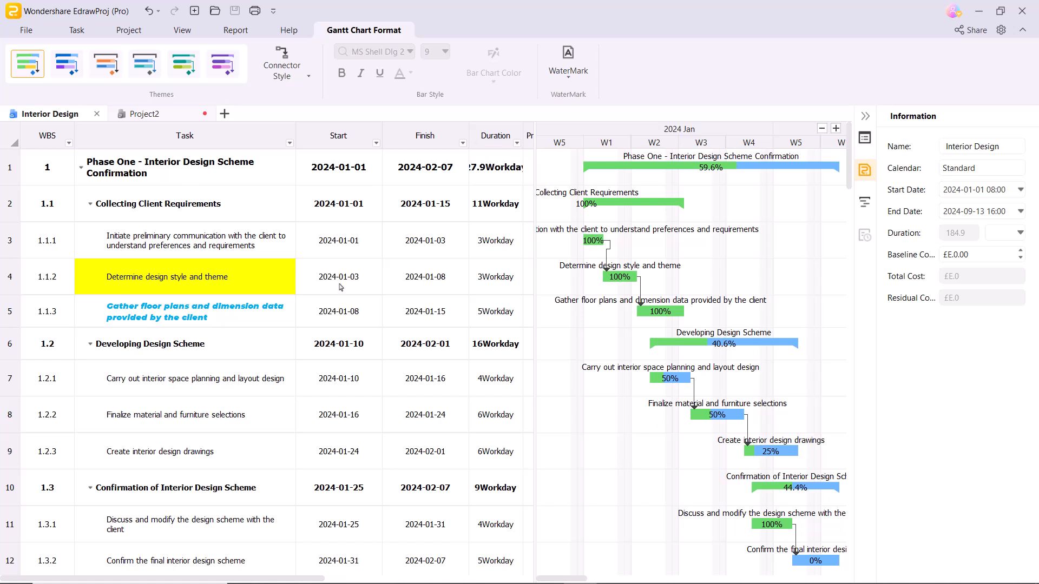
{"action": "mouse_move", "coordinate": [339, 288]}
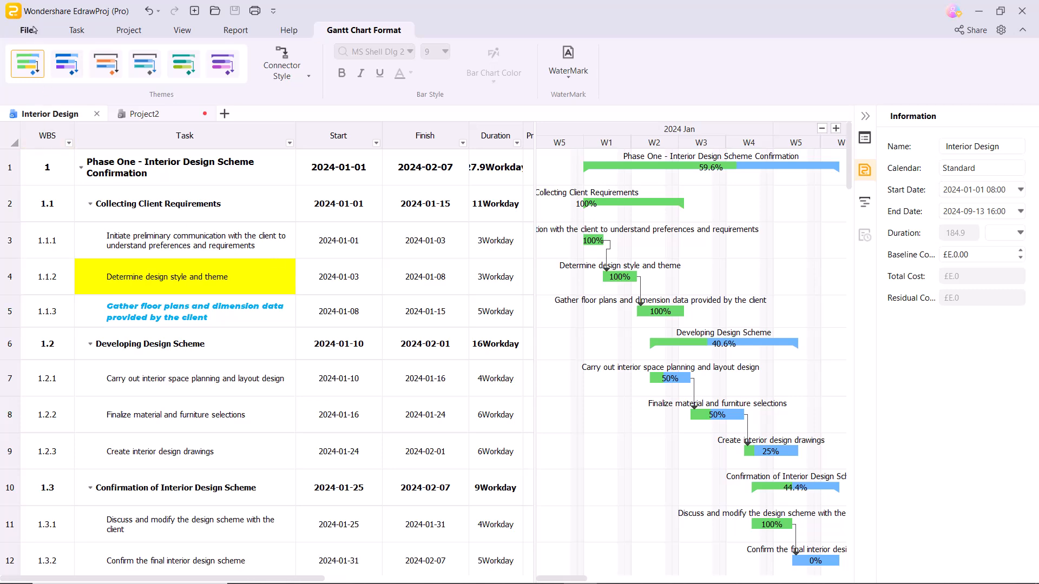
Show the Home start page with Engineering Construction templates and recent files
{"action": "left_click", "coordinate": [19, 30]}
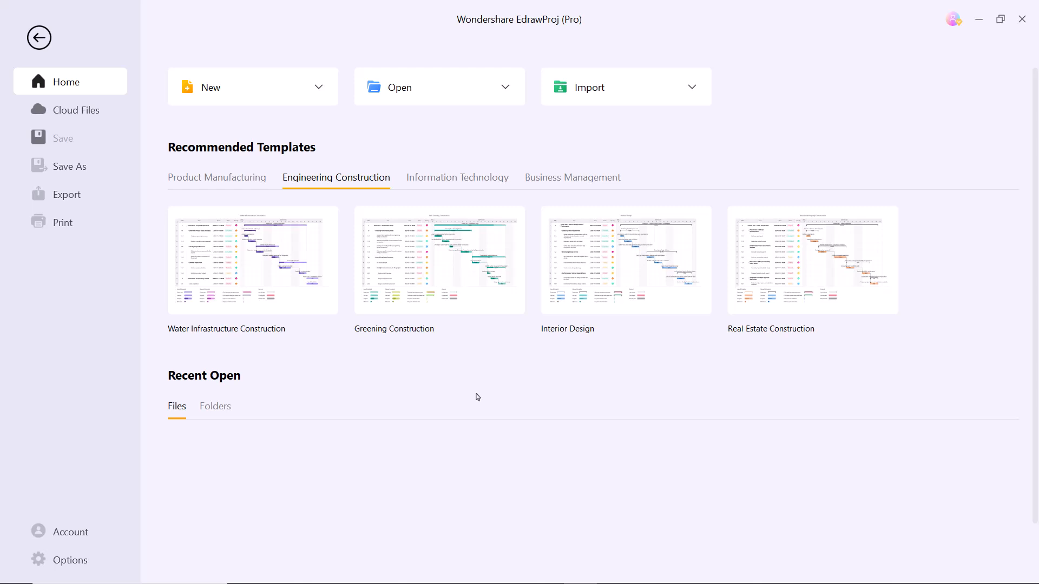
{"action": "mouse_move", "coordinate": [705, 22]}
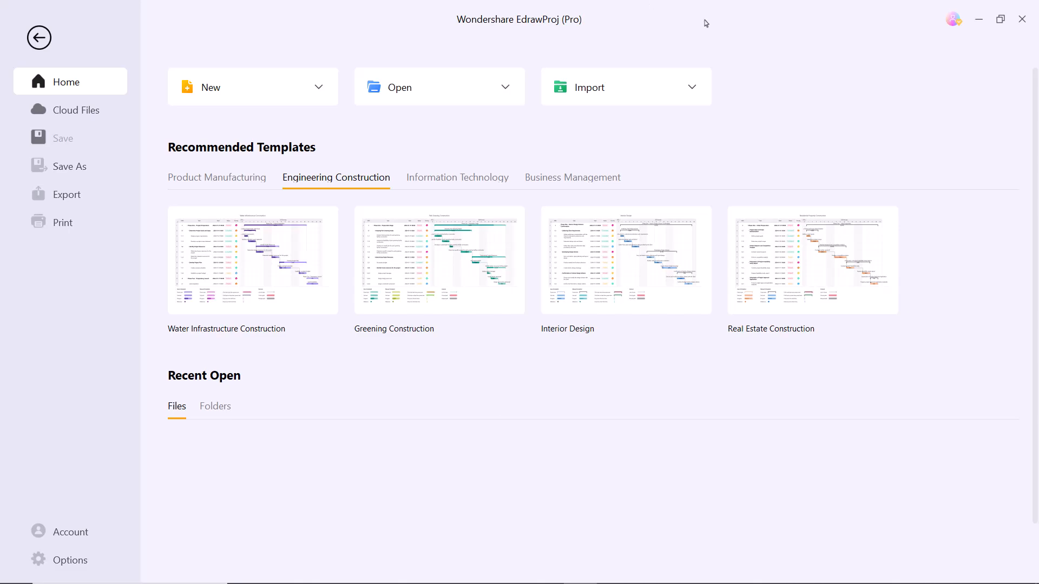